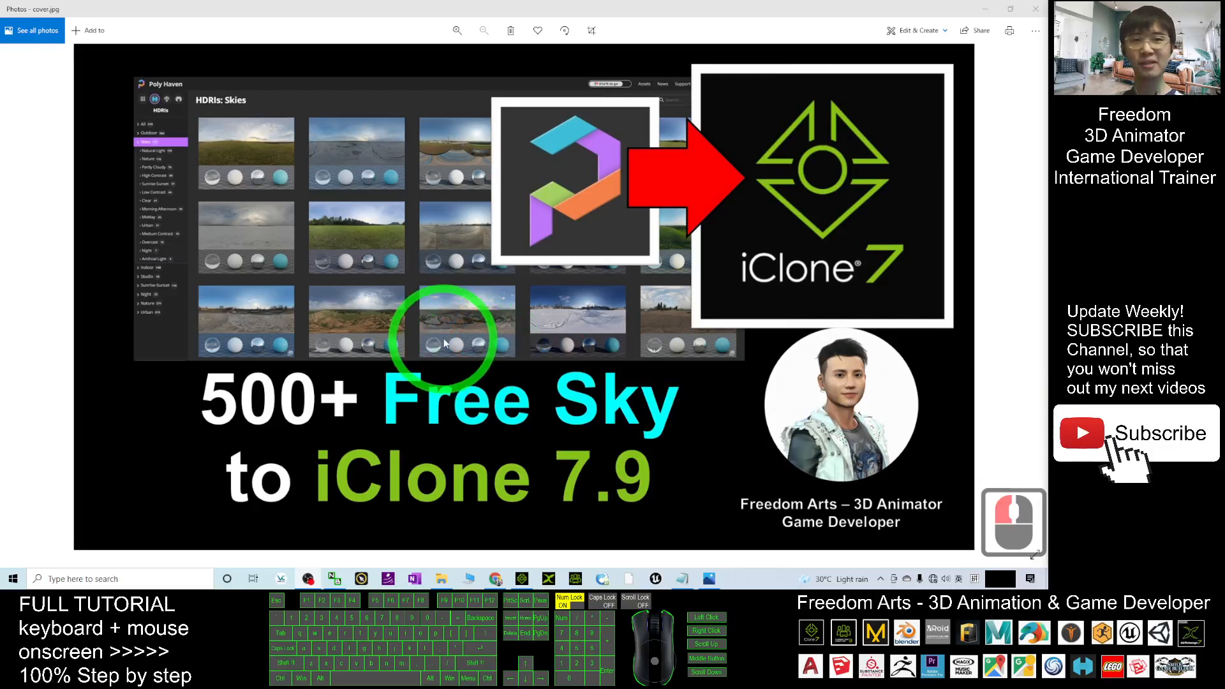
mouse_move(464, 315)
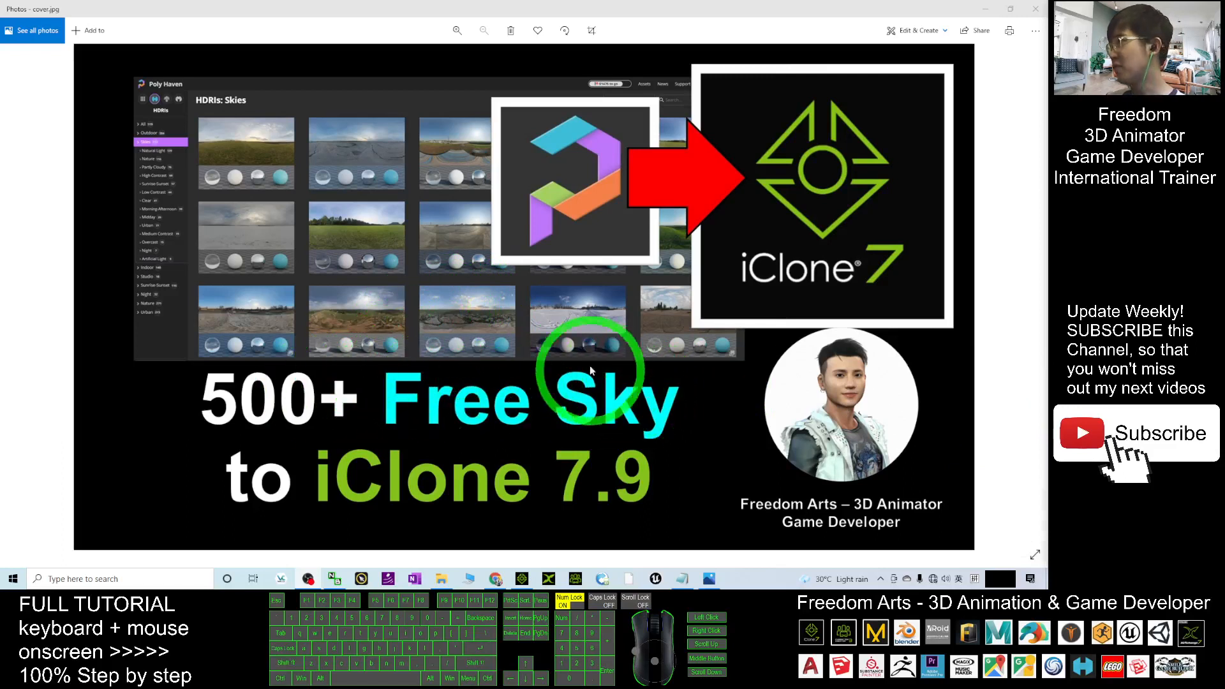
mouse_move(409, 430)
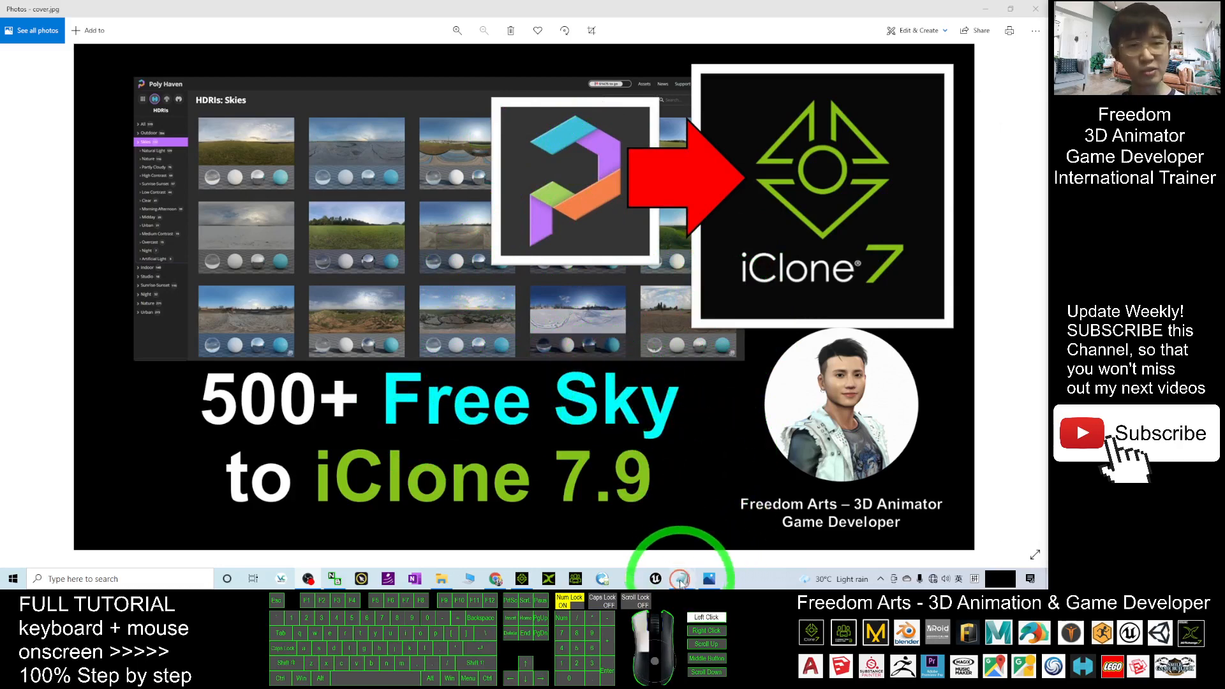
- Bring up notes.txt and follow its polyhaven.com/hdris link into the browser
left_click(681, 579)
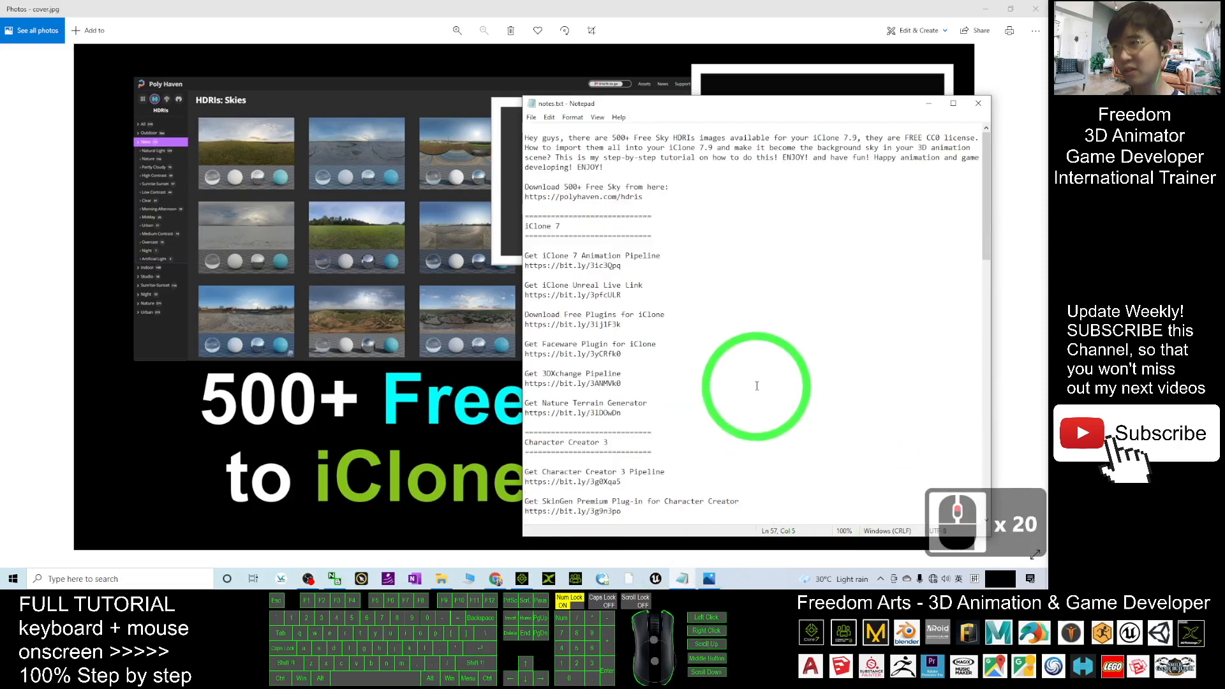
left_click(533, 189)
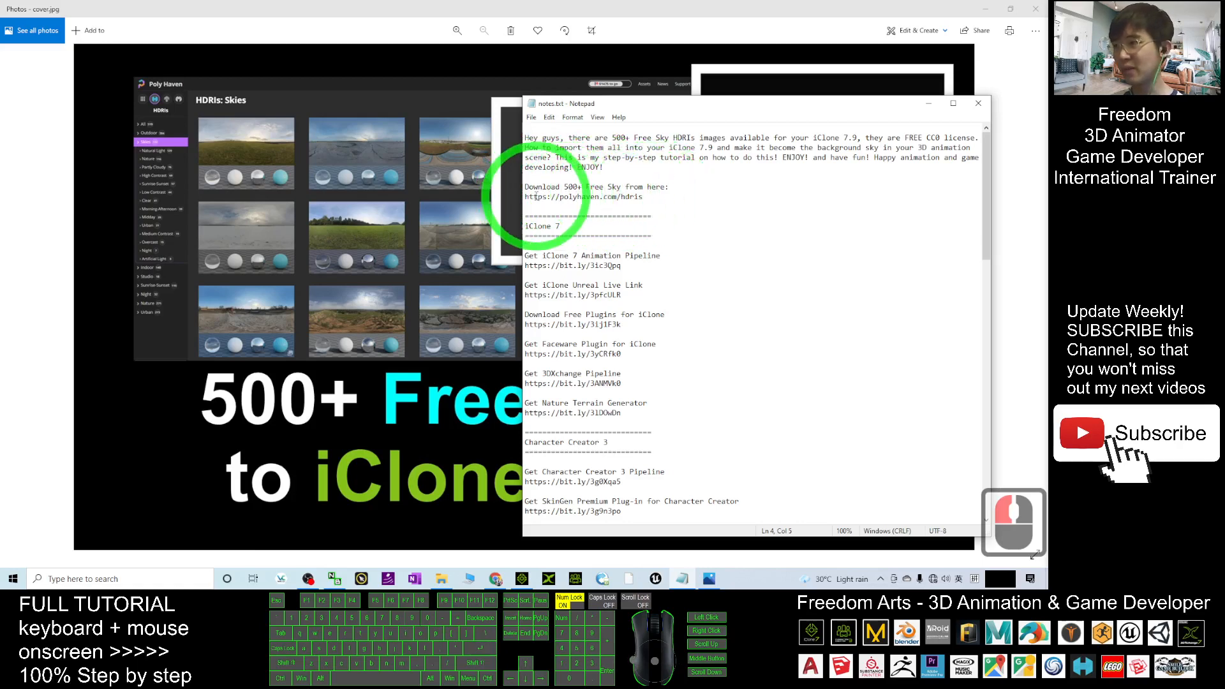
left_click(582, 197)
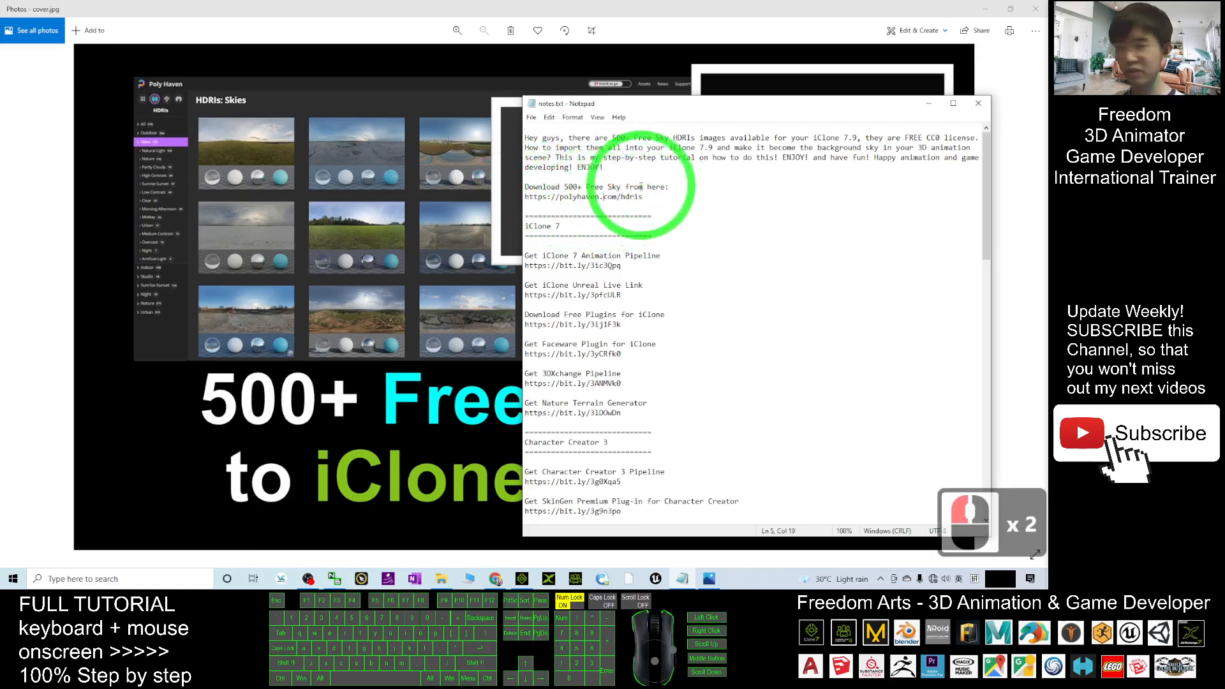
left_click(560, 206)
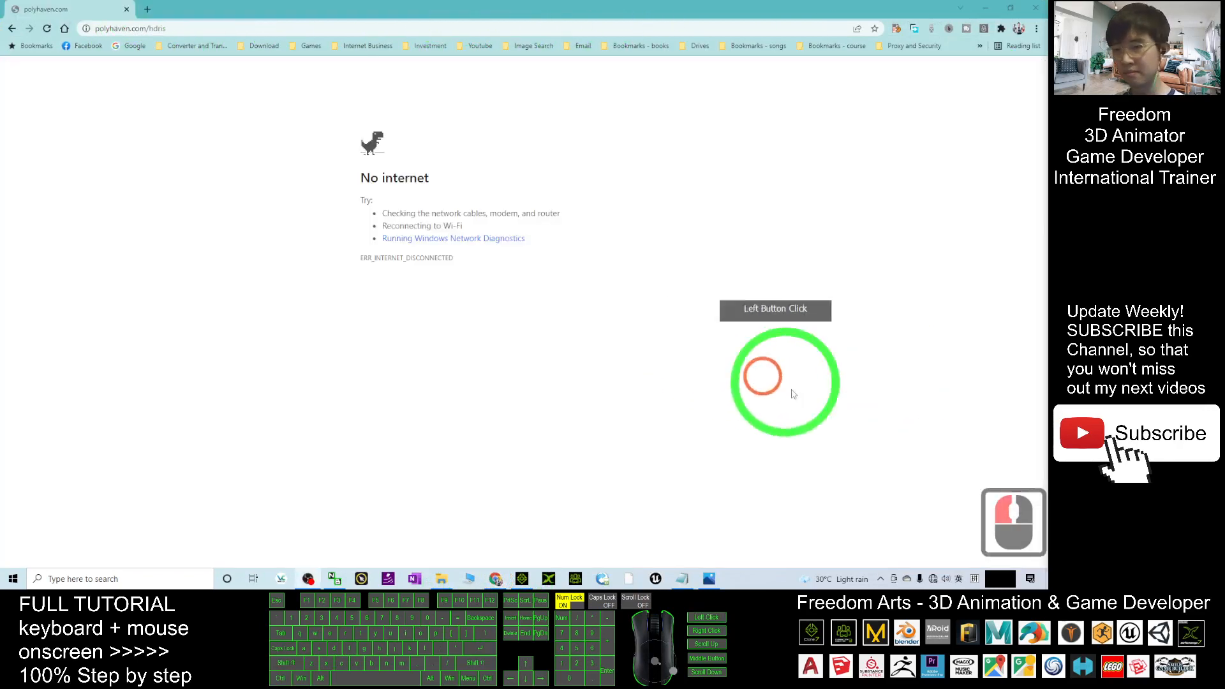
- Reconnect to the internet from the tray and reload the All HDRIs page
left_click(122, 28)
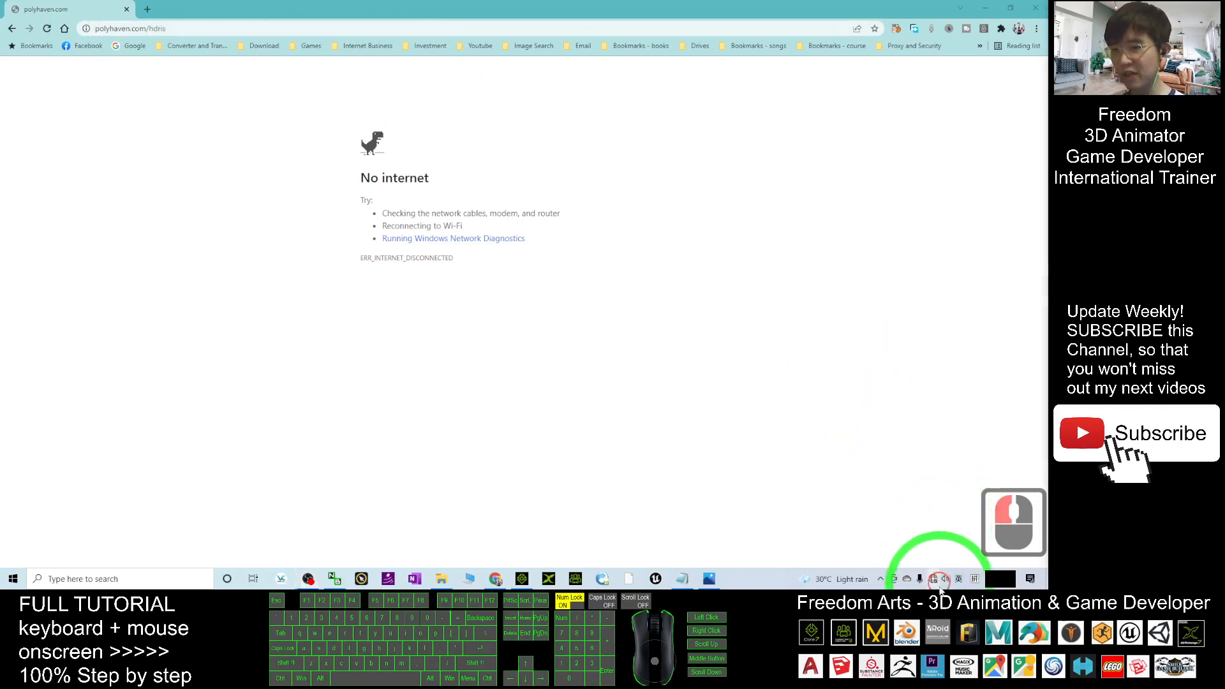
left_click(934, 578)
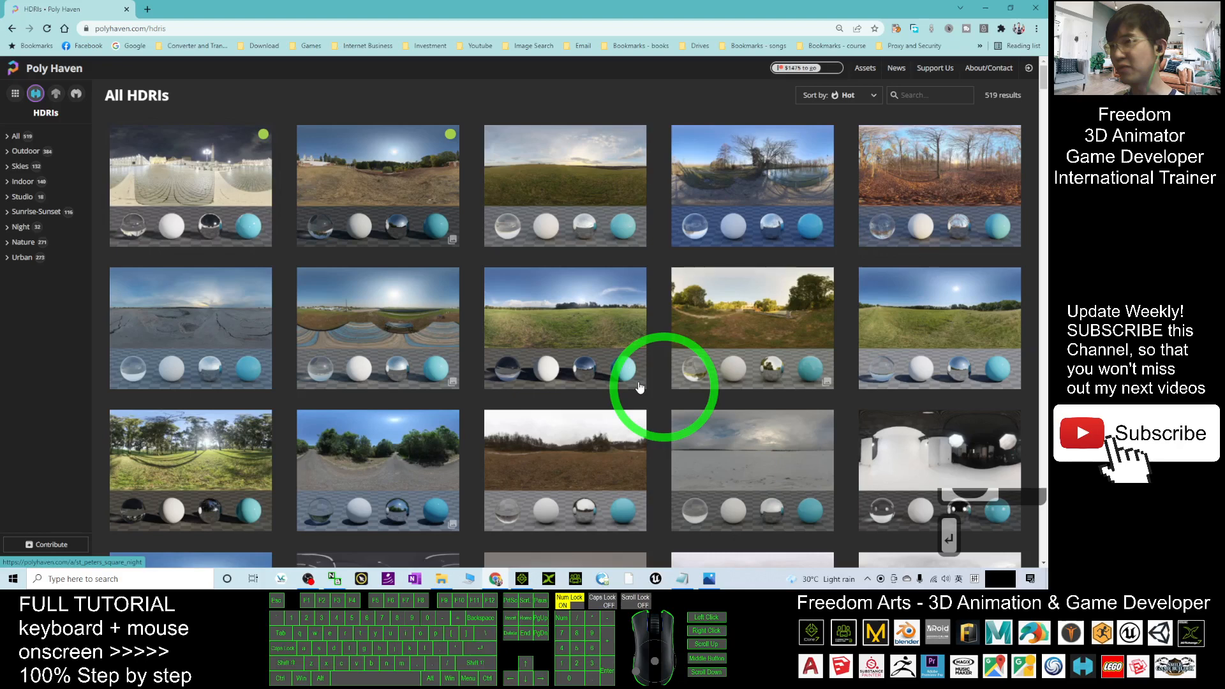
mouse_move(835, 369)
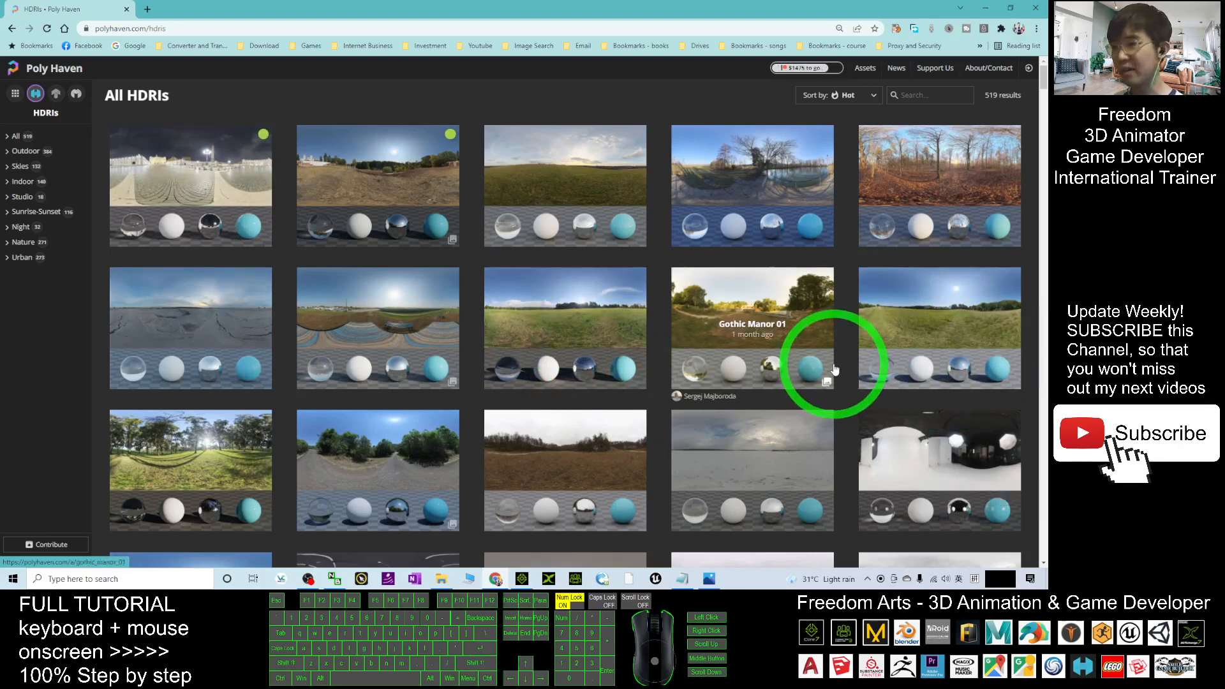
mouse_move(921, 339)
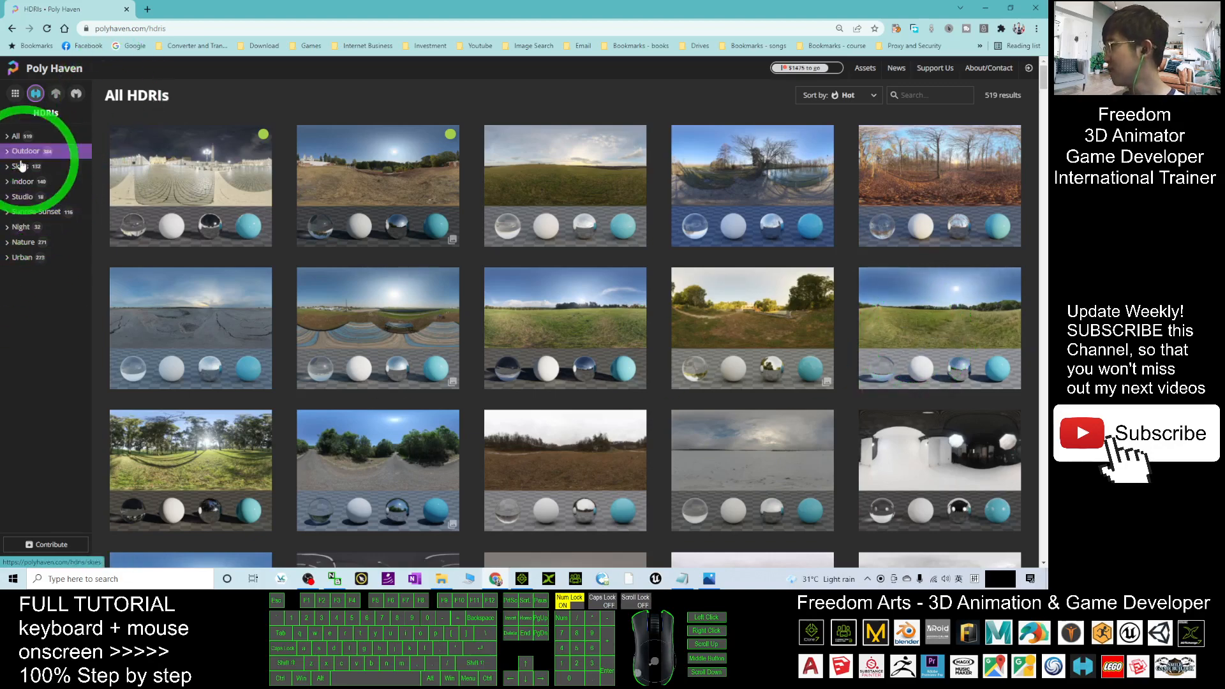
- Filter to Skies, pick Hilly Terrain 01 and view its tonemapped JPG in a new tab
left_click(22, 166)
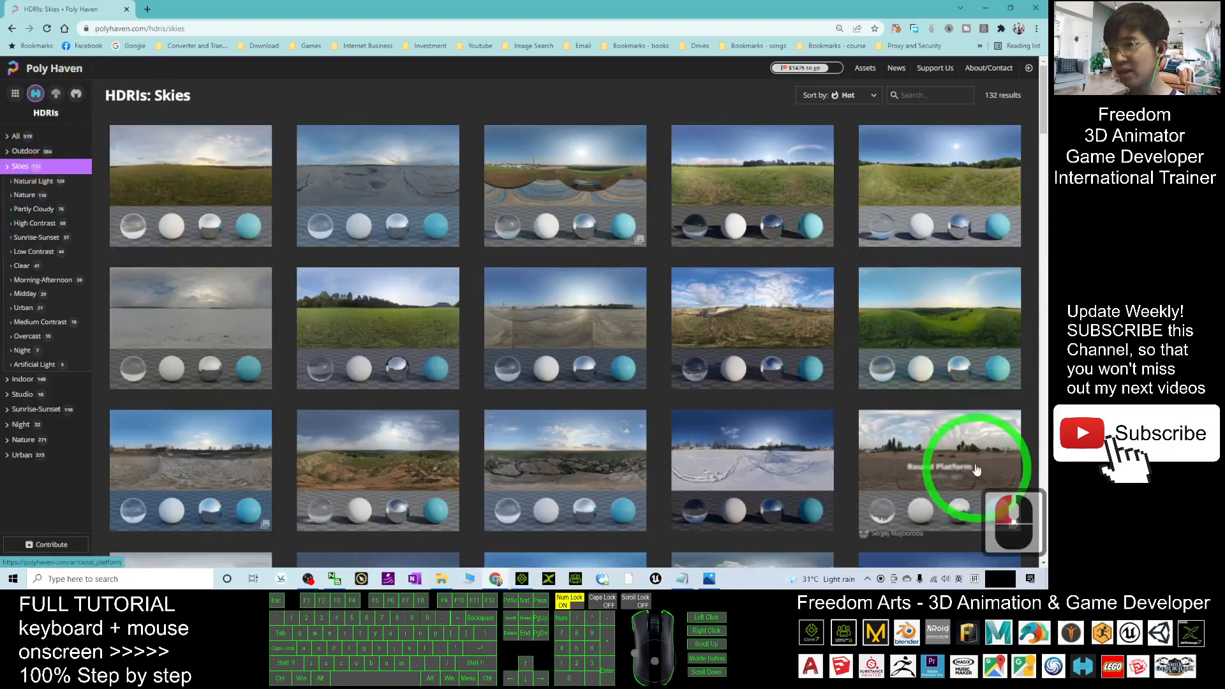
mouse_move(953, 357)
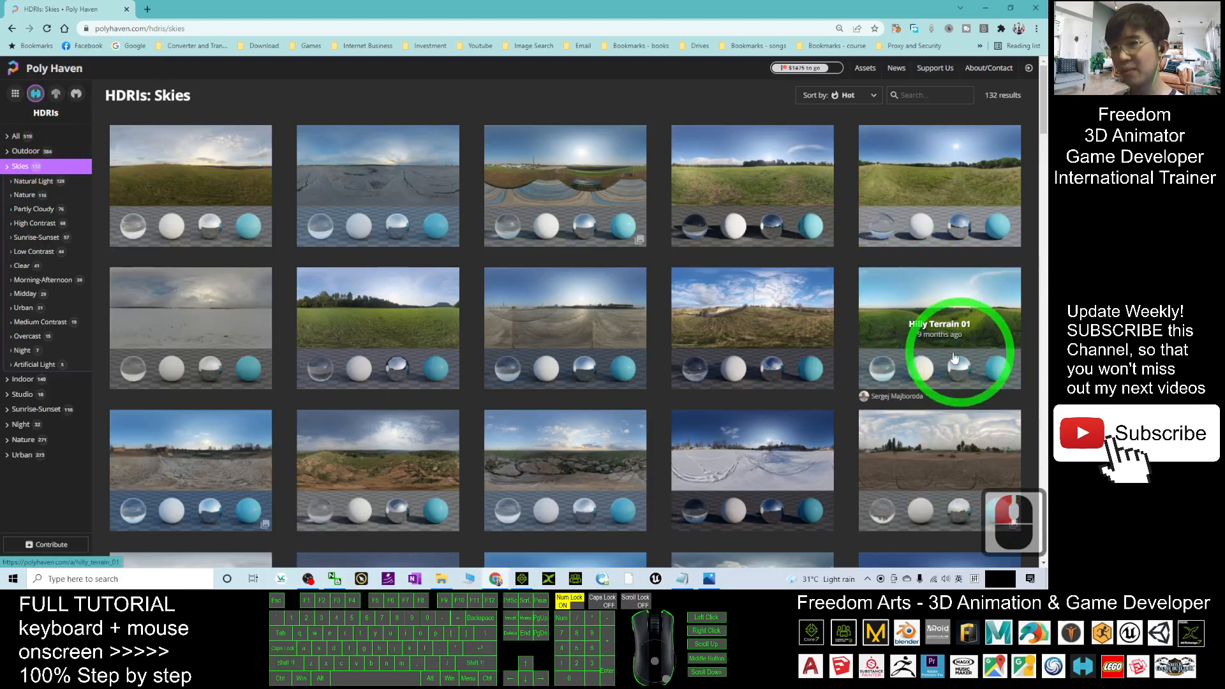
left_click(939, 328)
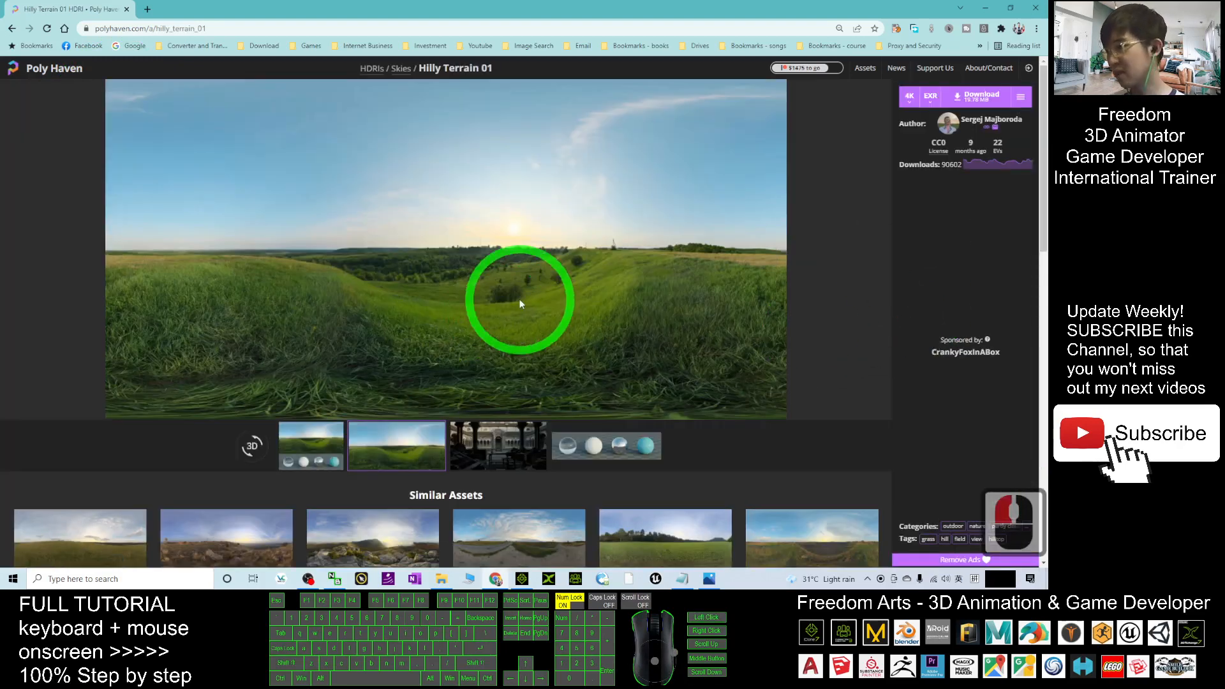
scroll("down", 3)
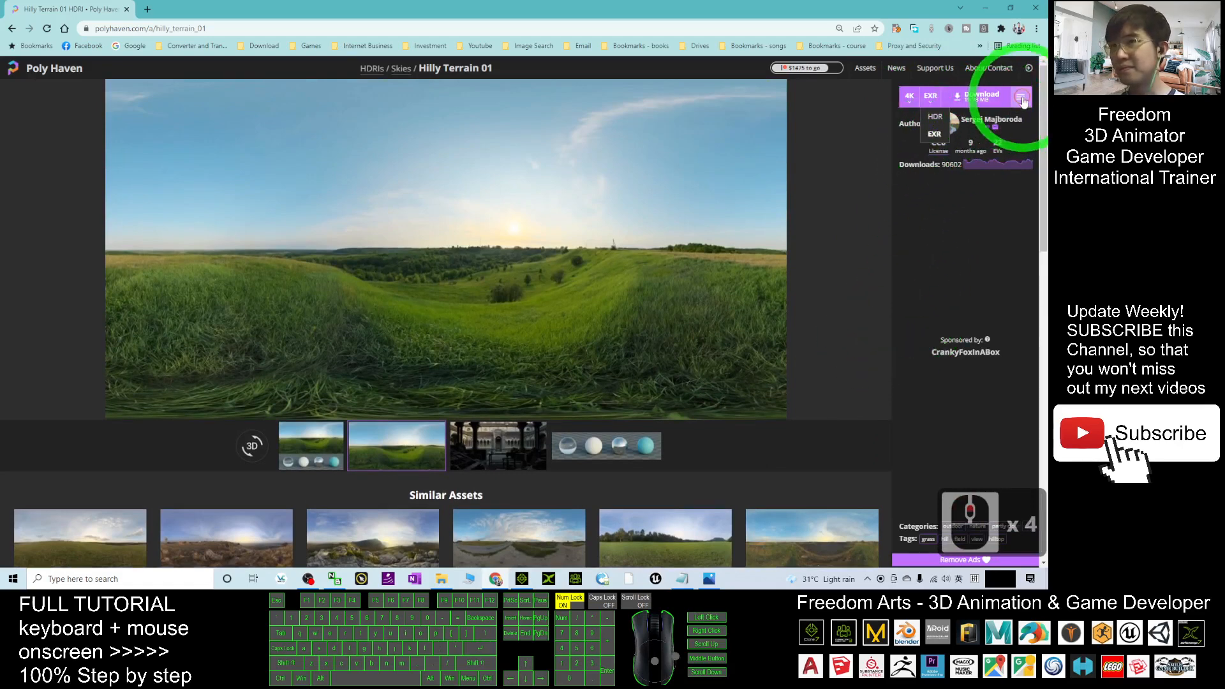
left_click(1021, 97)
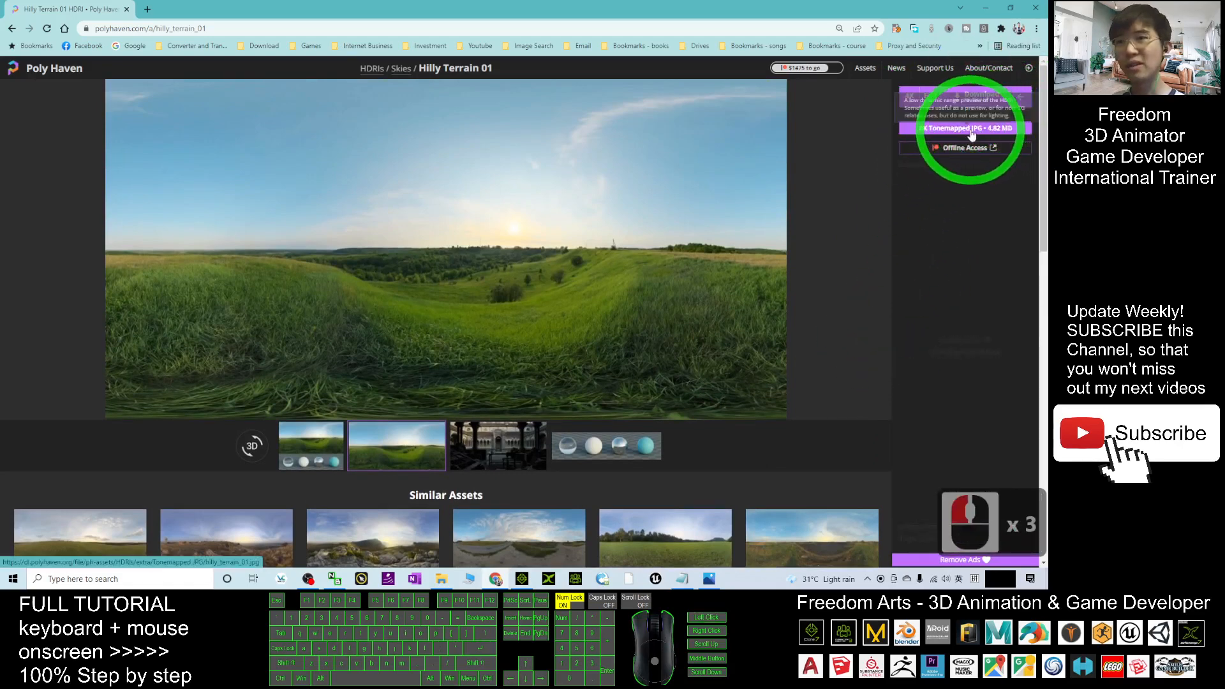
left_click(965, 127)
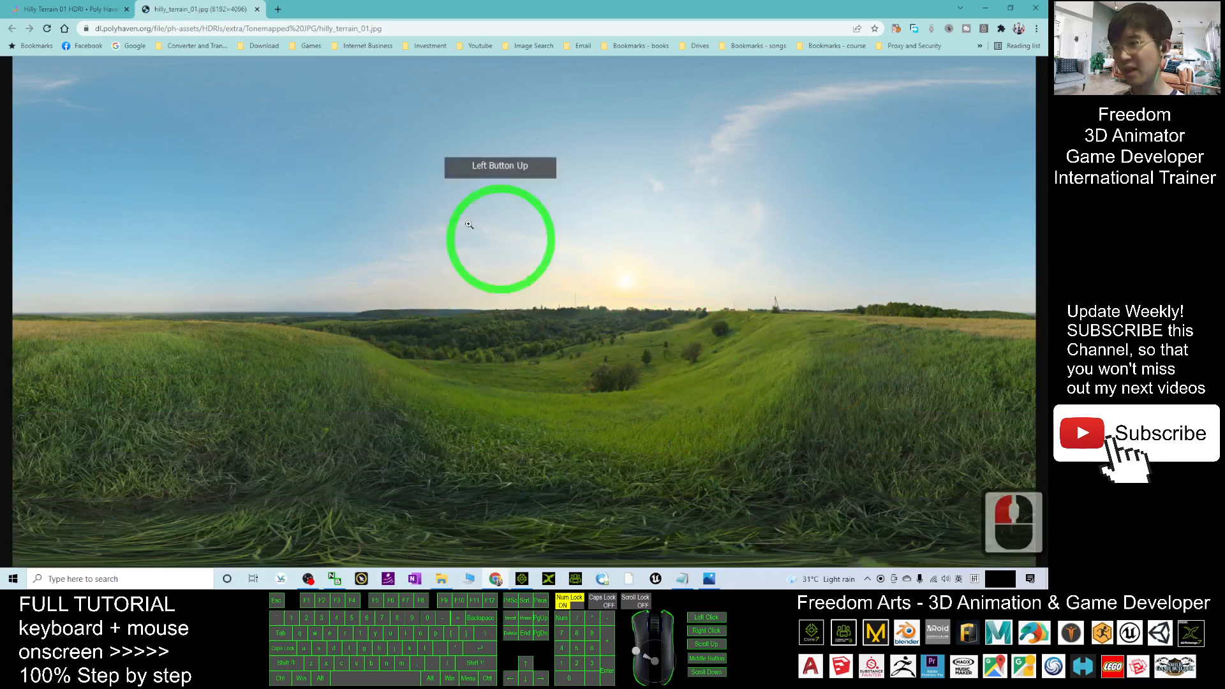
- Save the Hilly Terrain 01 panorama image to the computer via Save image as
right_click(467, 224)
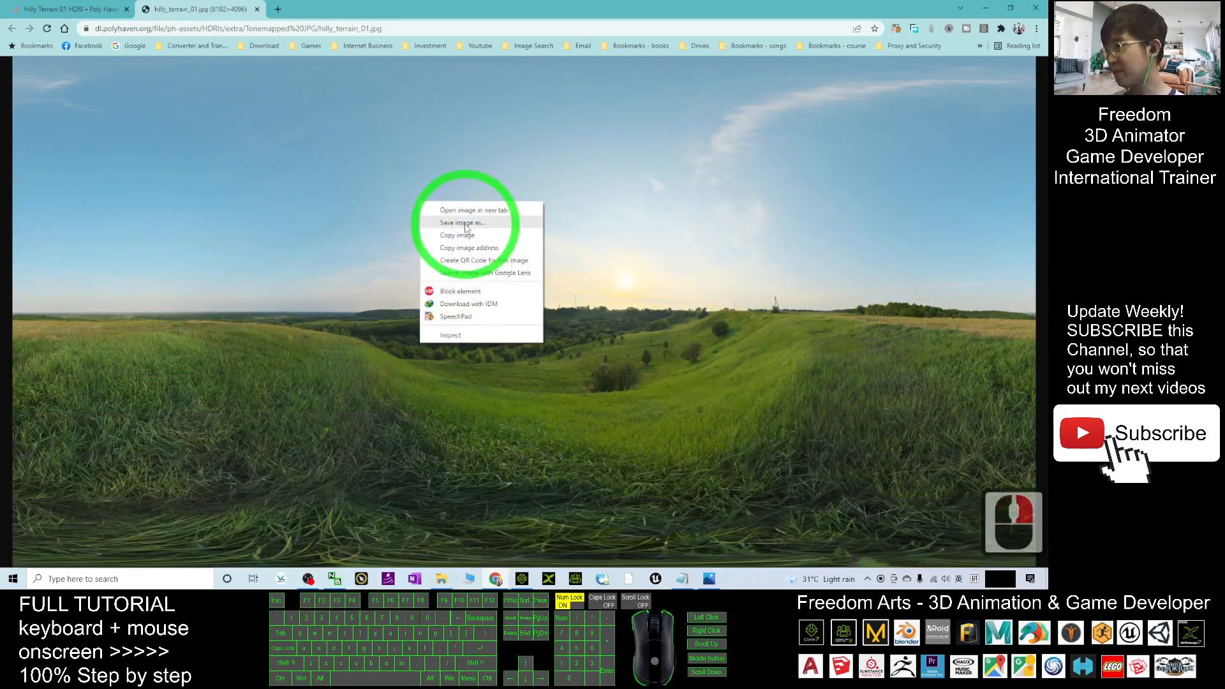
left_click(461, 222)
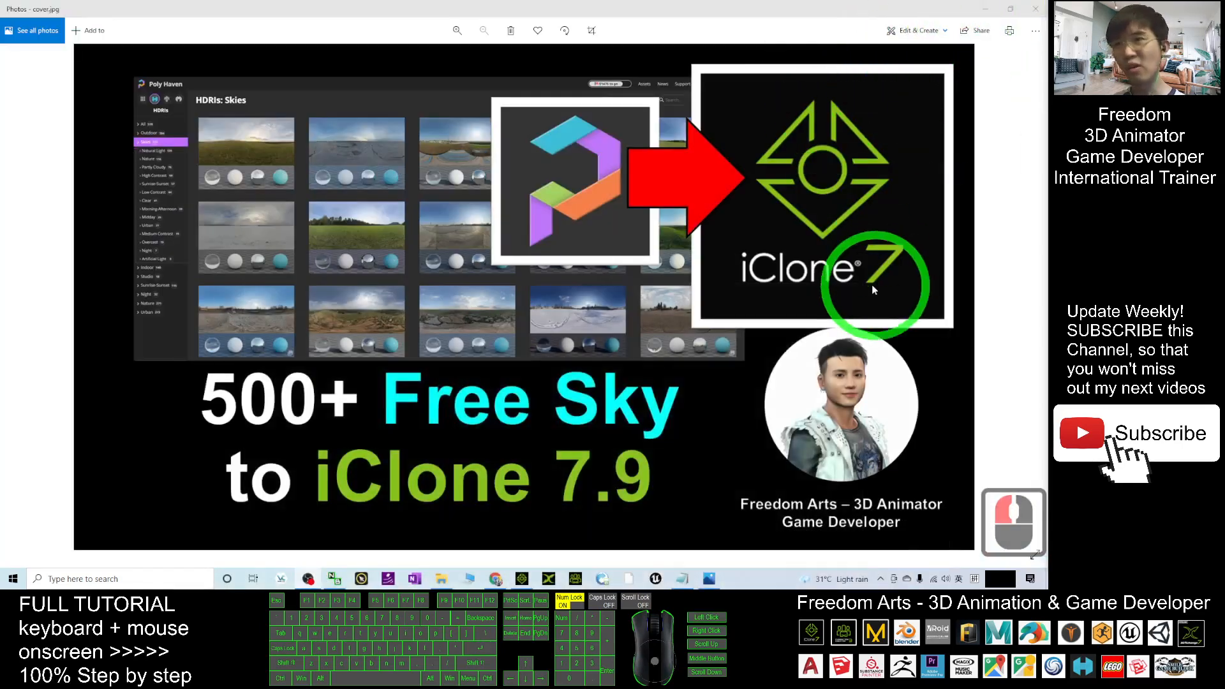
- Return to the desktop and bring up the empty iClone 7 project
left_click(1035, 9)
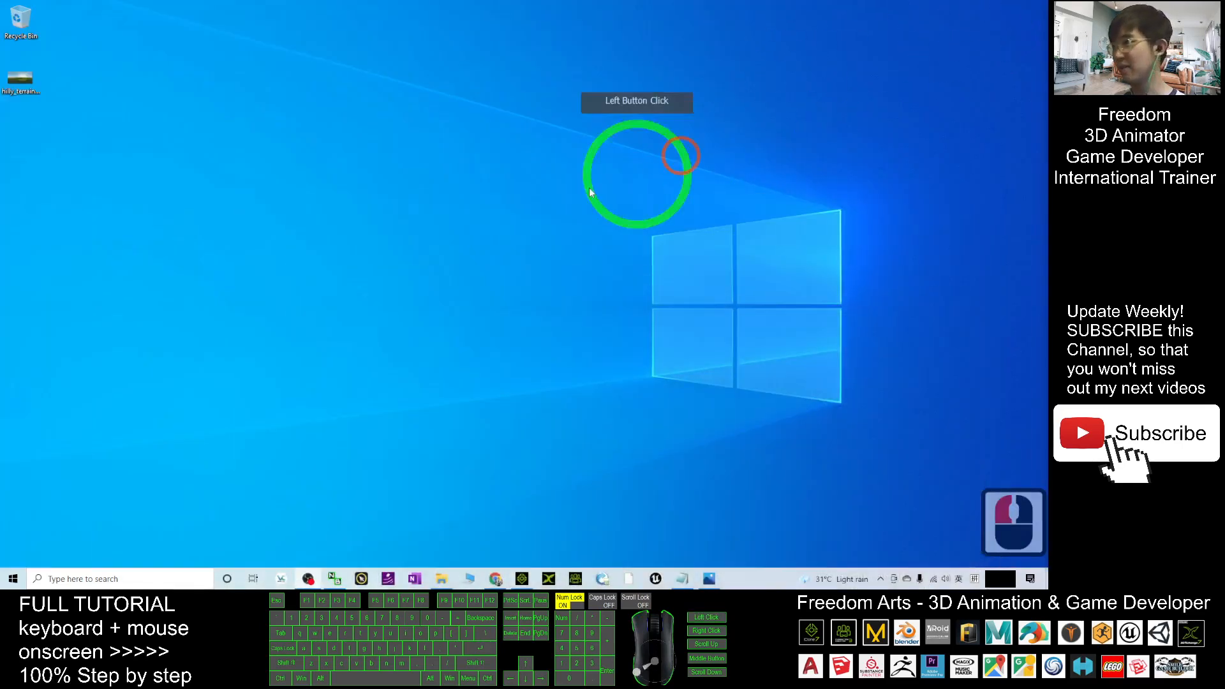
double_click(21, 77)
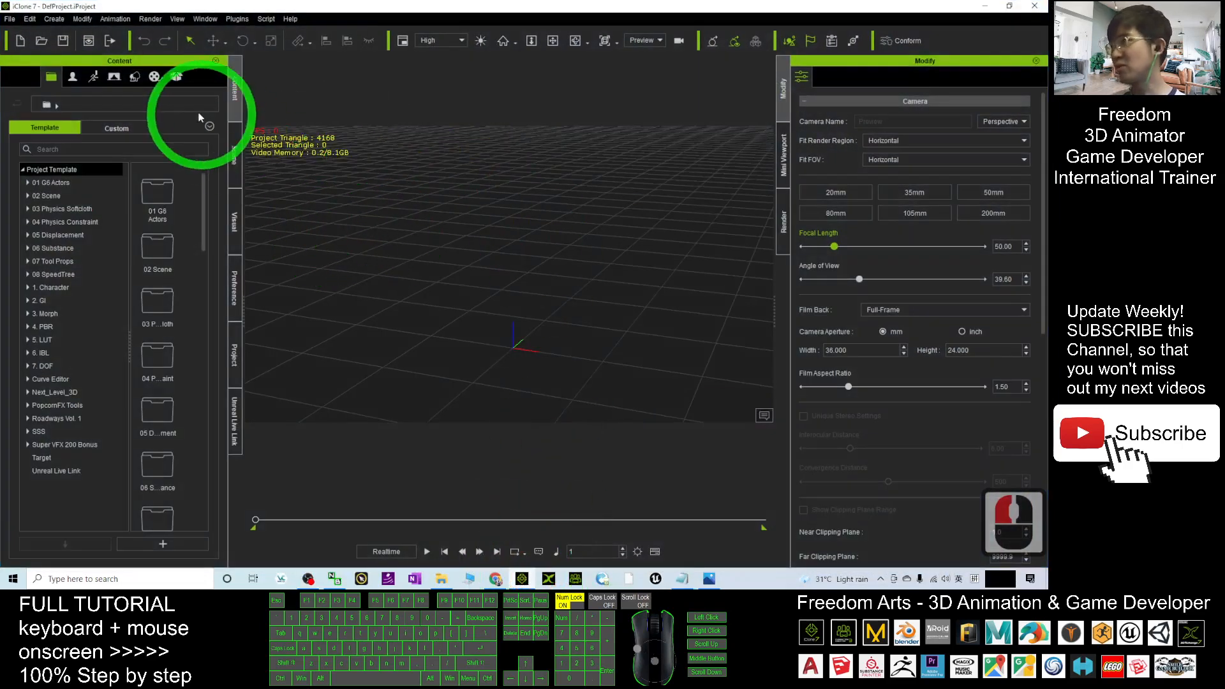
- Apply the Clear Day 01 sky template from the Set content library to the scene
left_click(135, 76)
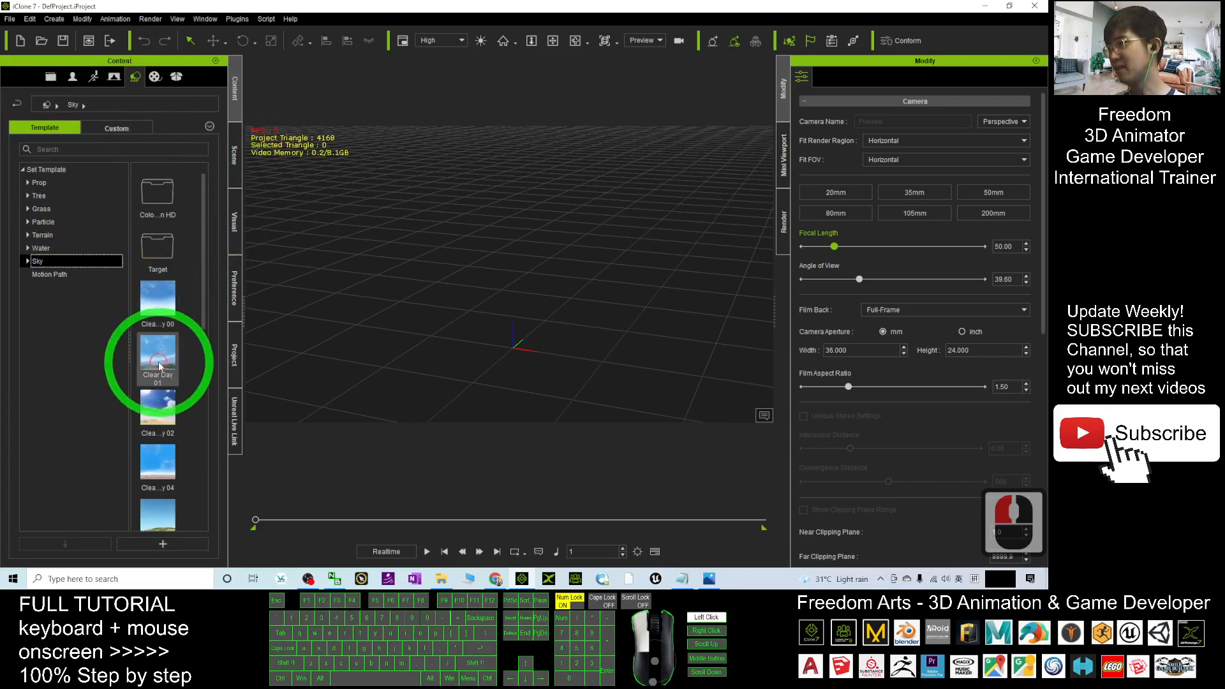
double_click(157, 360)
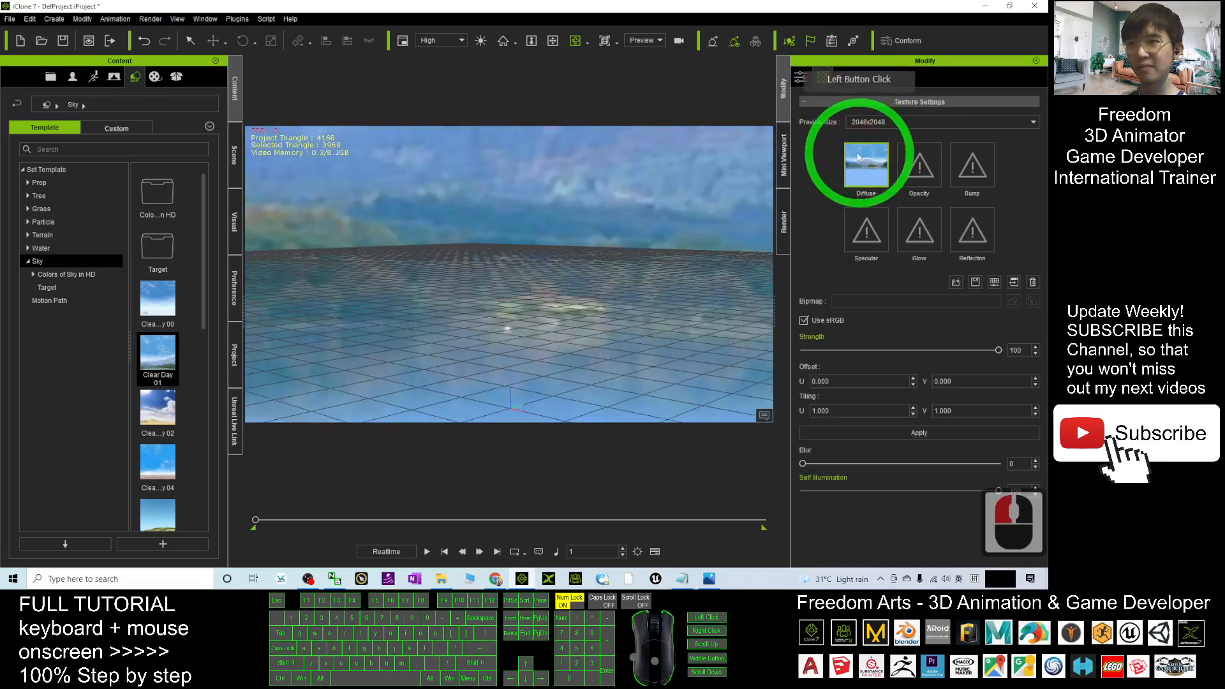
- Replace the sky's diffuse texture with the saved hilly terrain panorama
left_click(237, 154)
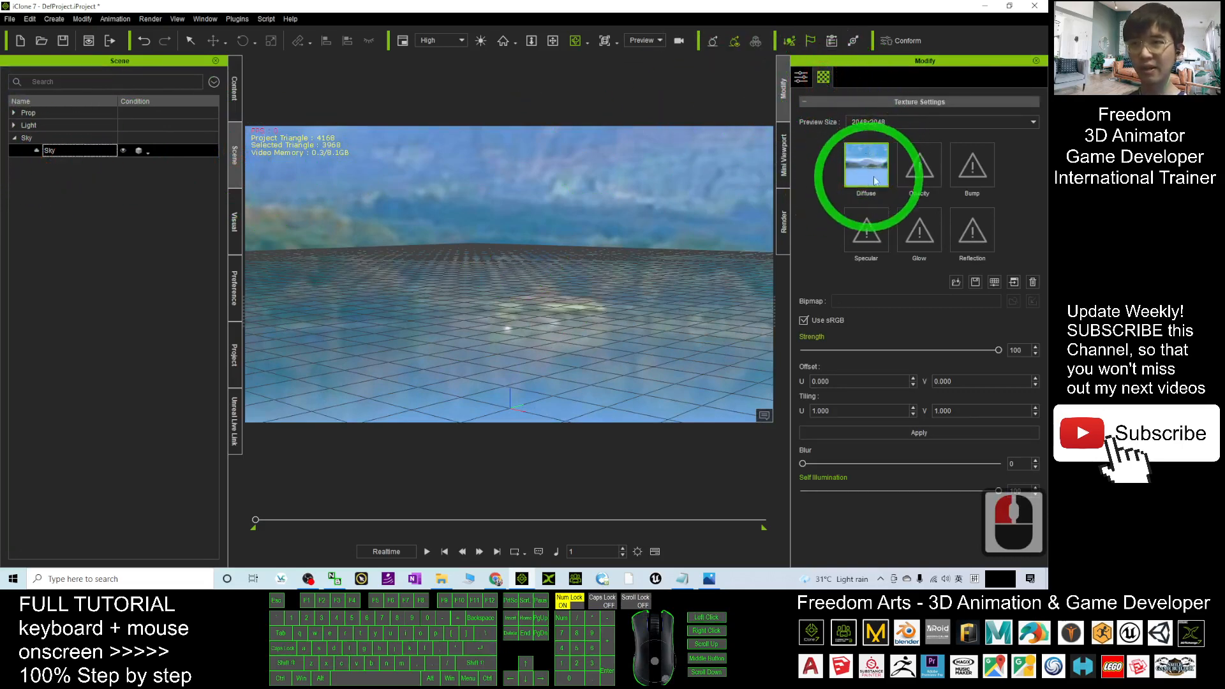
left_click(1008, 7)
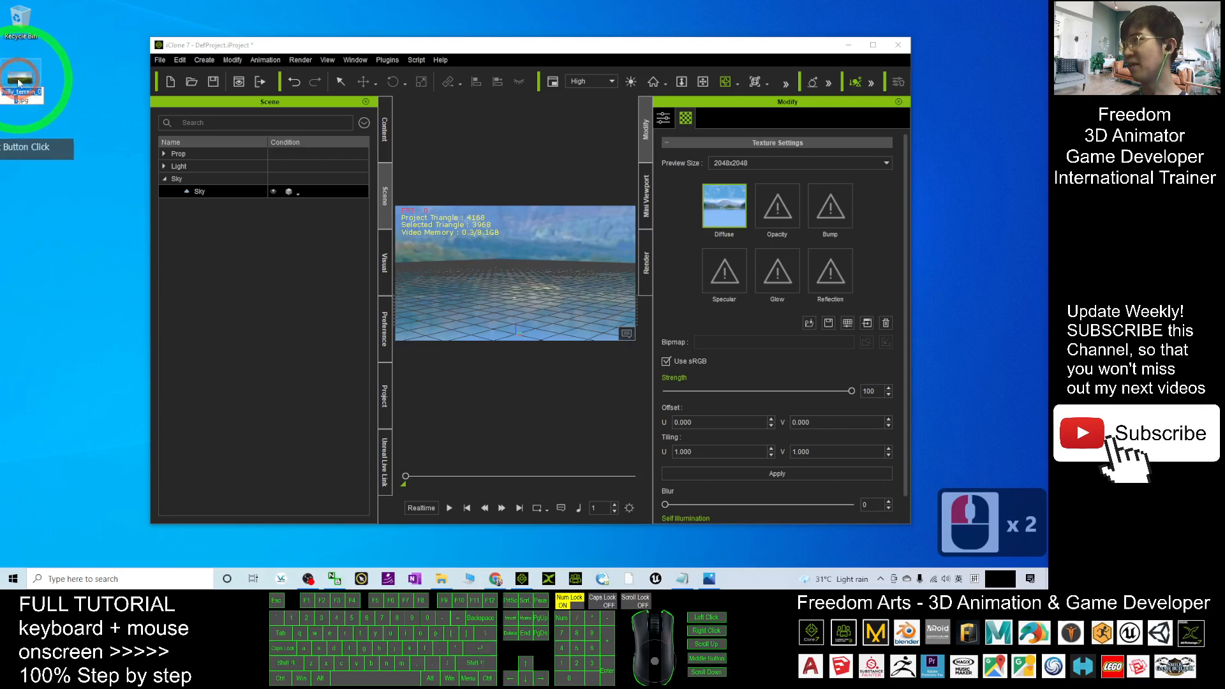
left_click(725, 204)
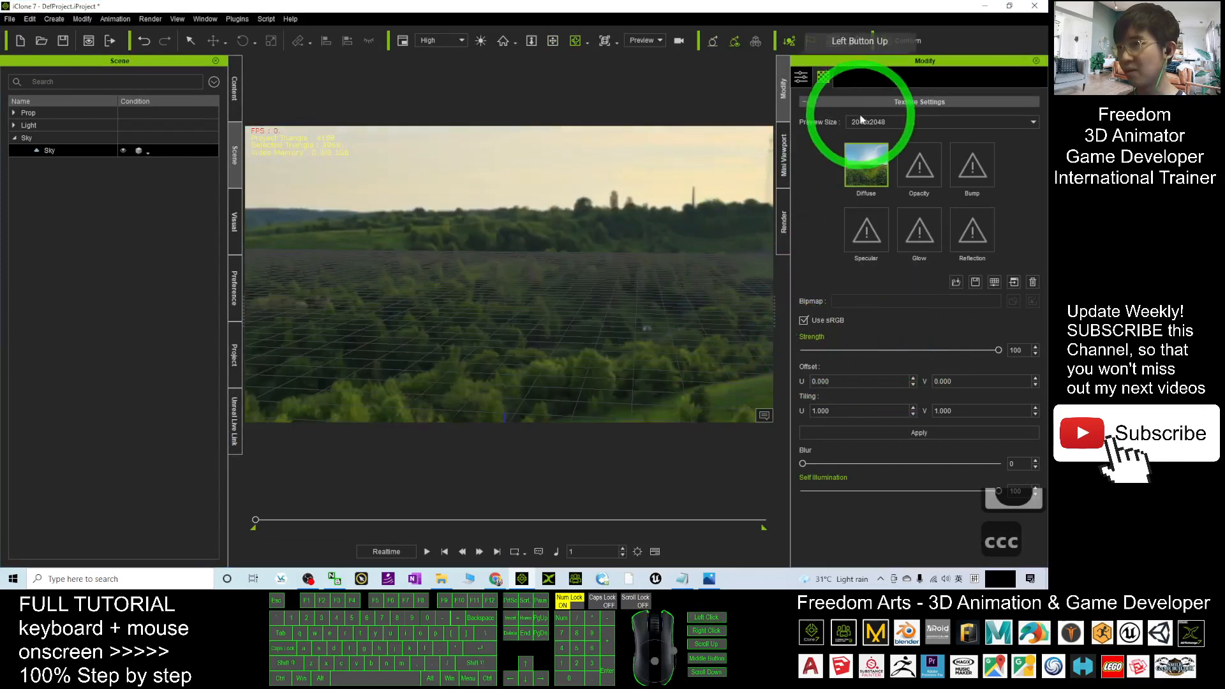
- Set the sky texture's preview size to 4096x4096
left_click(1031, 121)
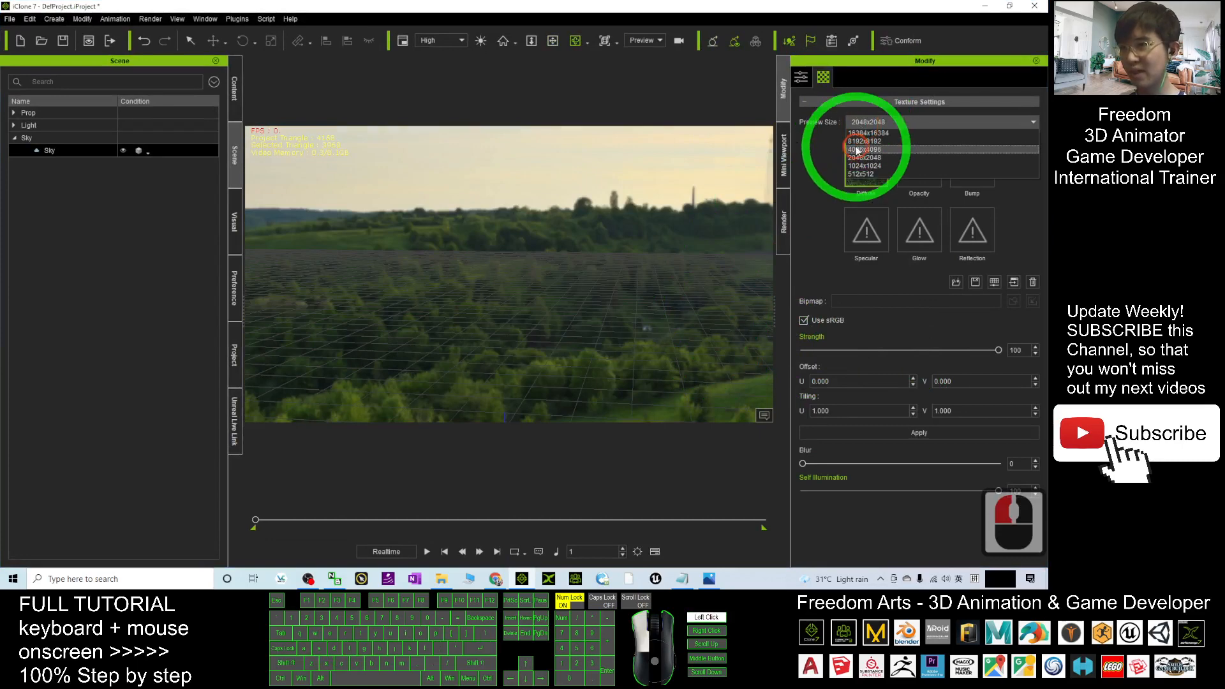
left_click(864, 150)
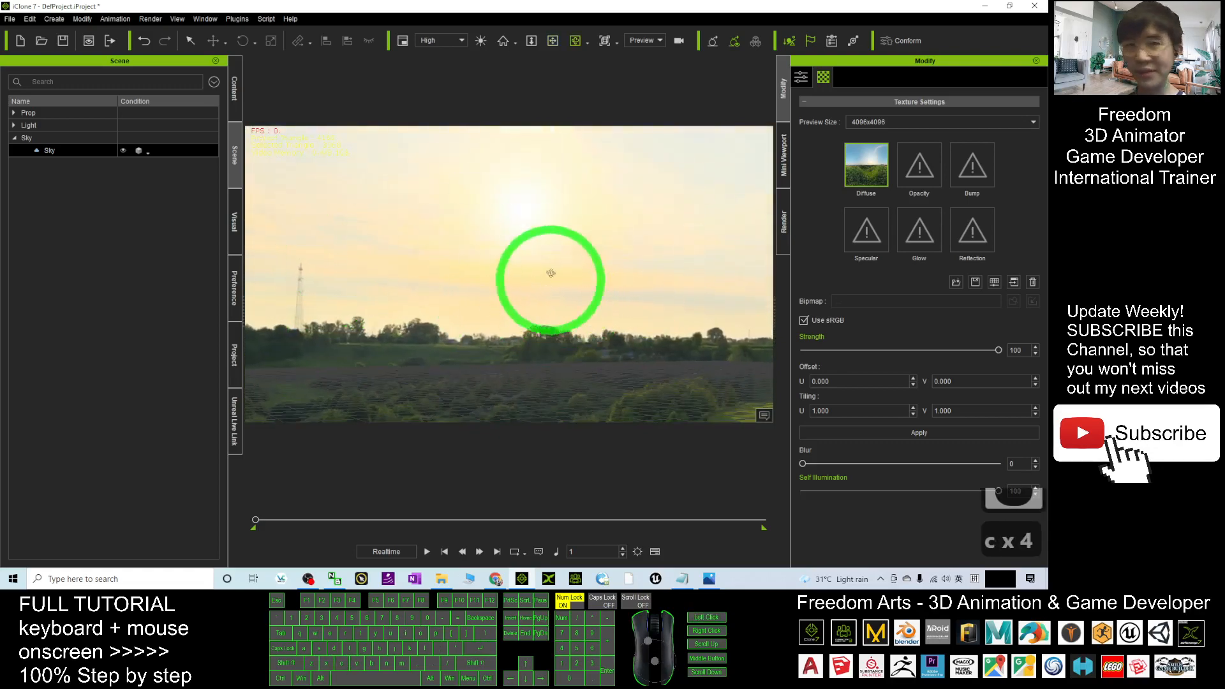
- Back in the browser, return to the Skies list and filter it to Night HDRIs
left_click(497, 578)
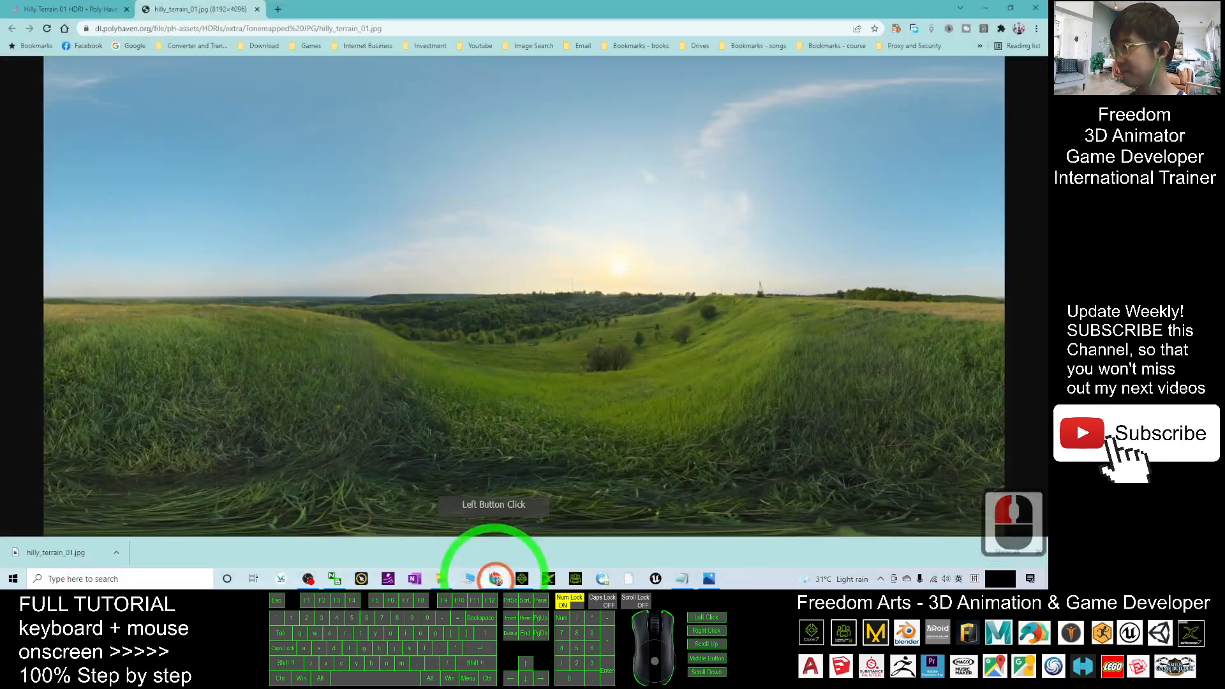
left_click(497, 578)
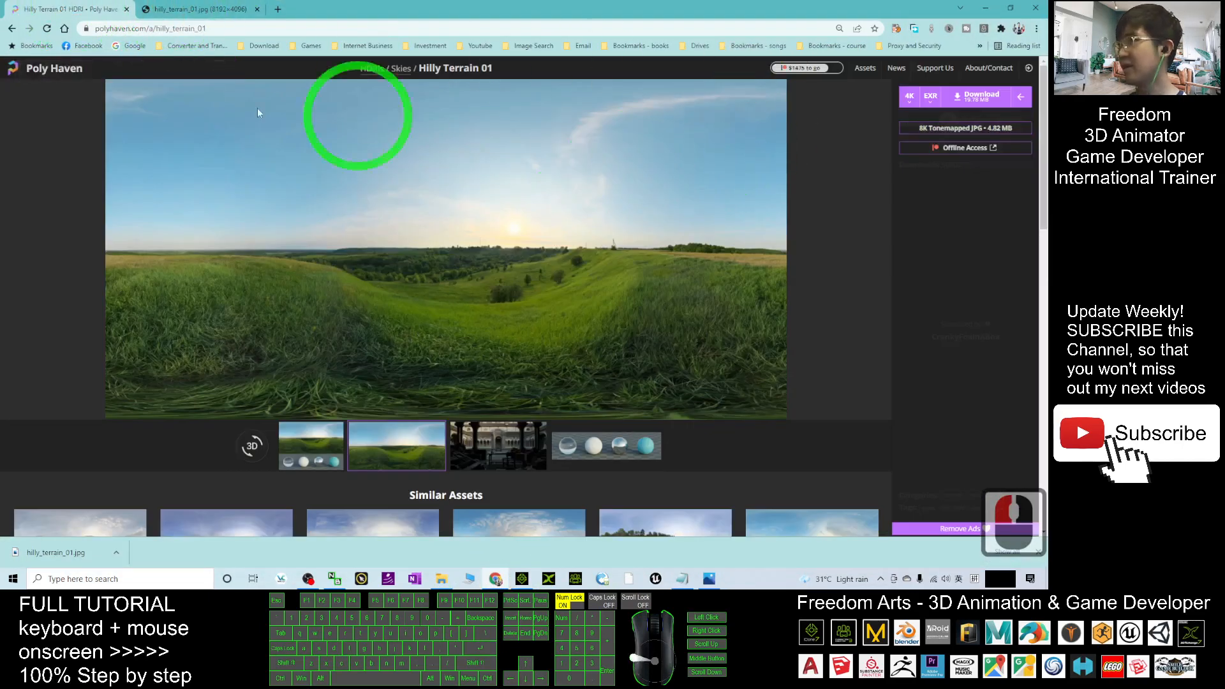
mouse_move(963, 225)
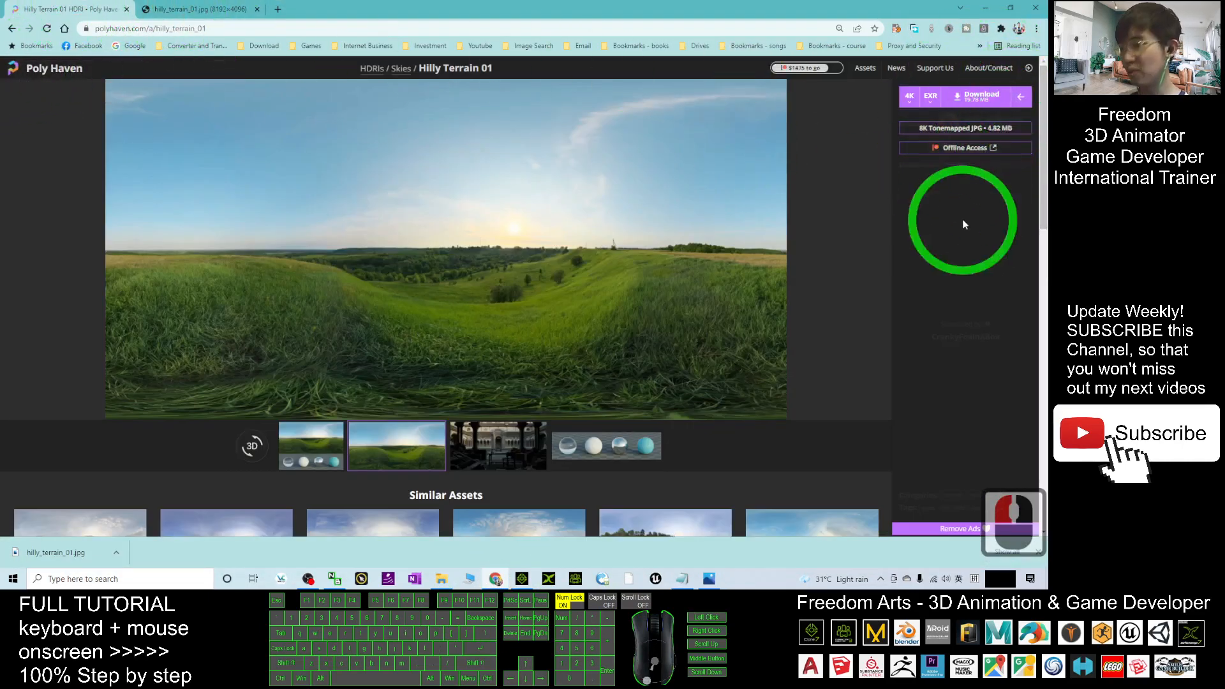
key("Escape")
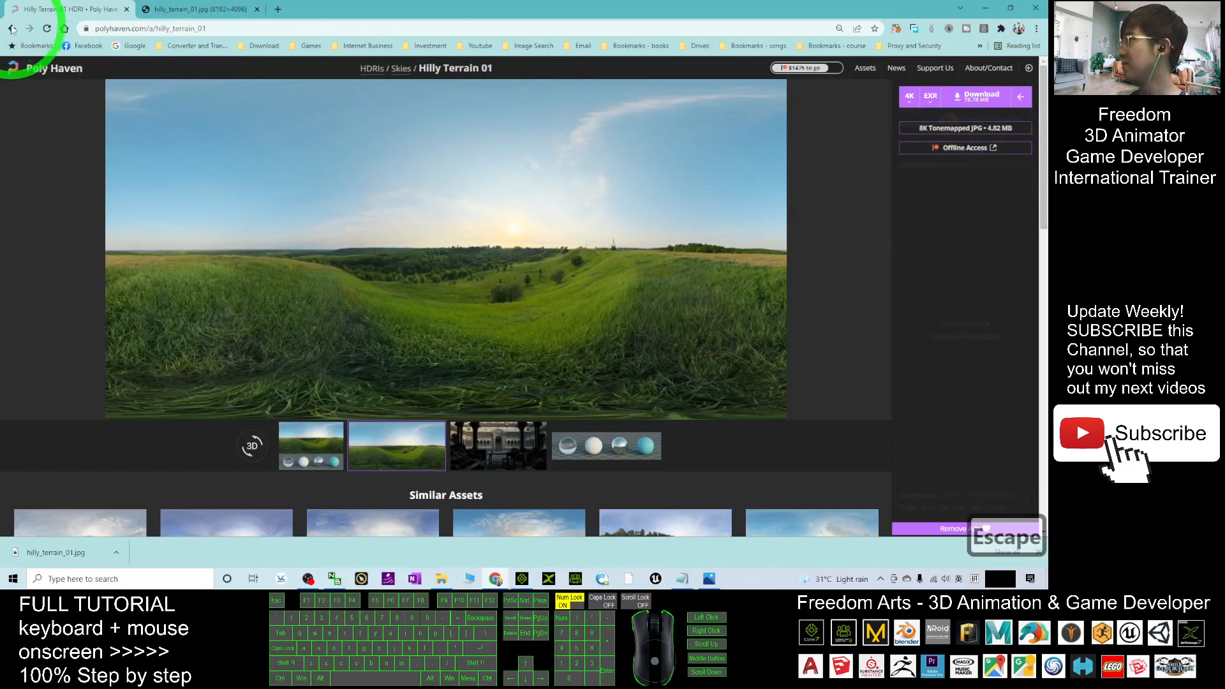
left_click(399, 67)
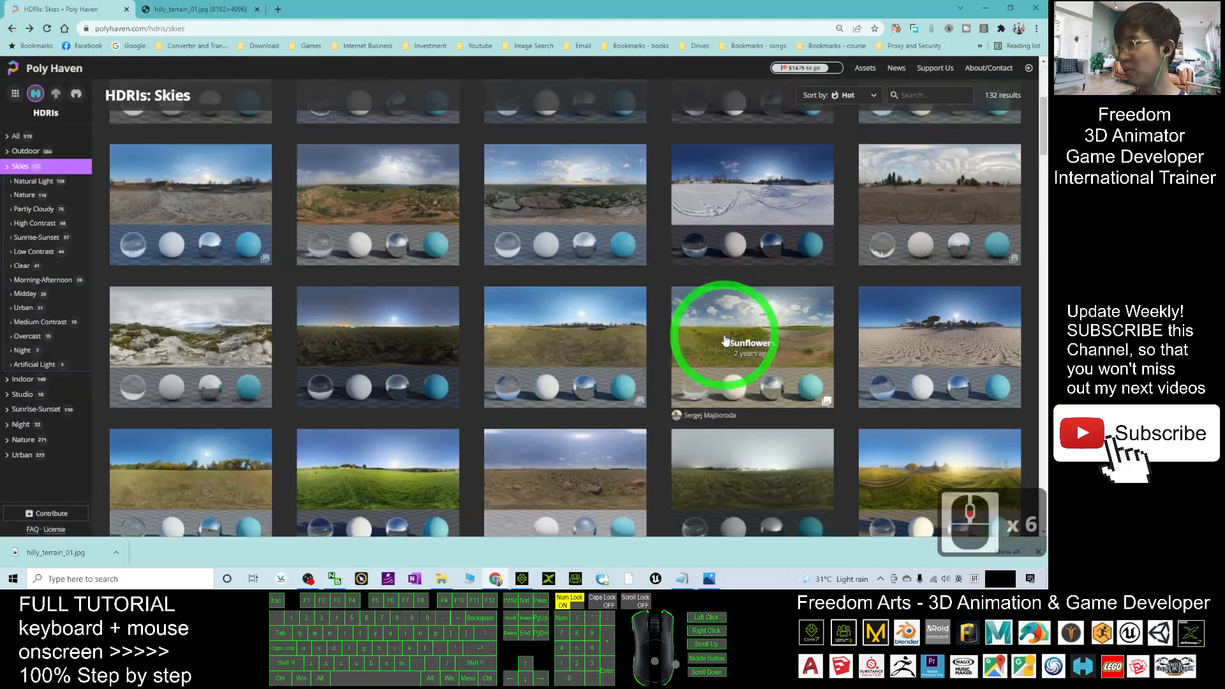
scroll("down", 3)
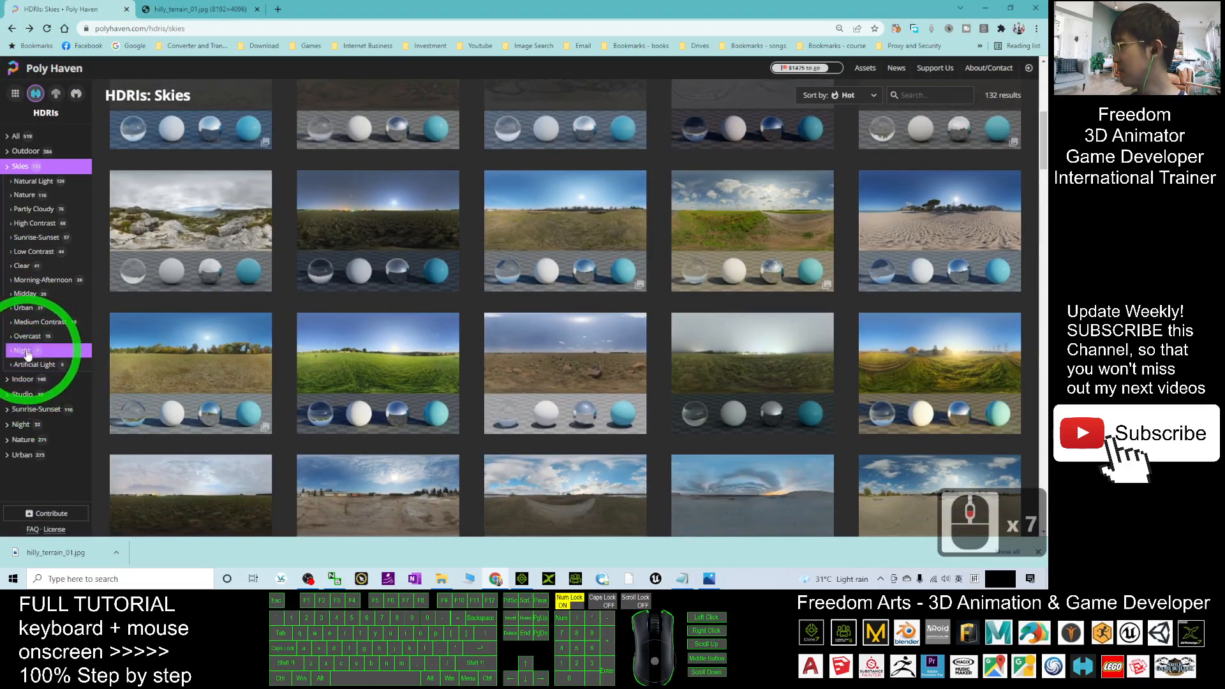
left_click(23, 350)
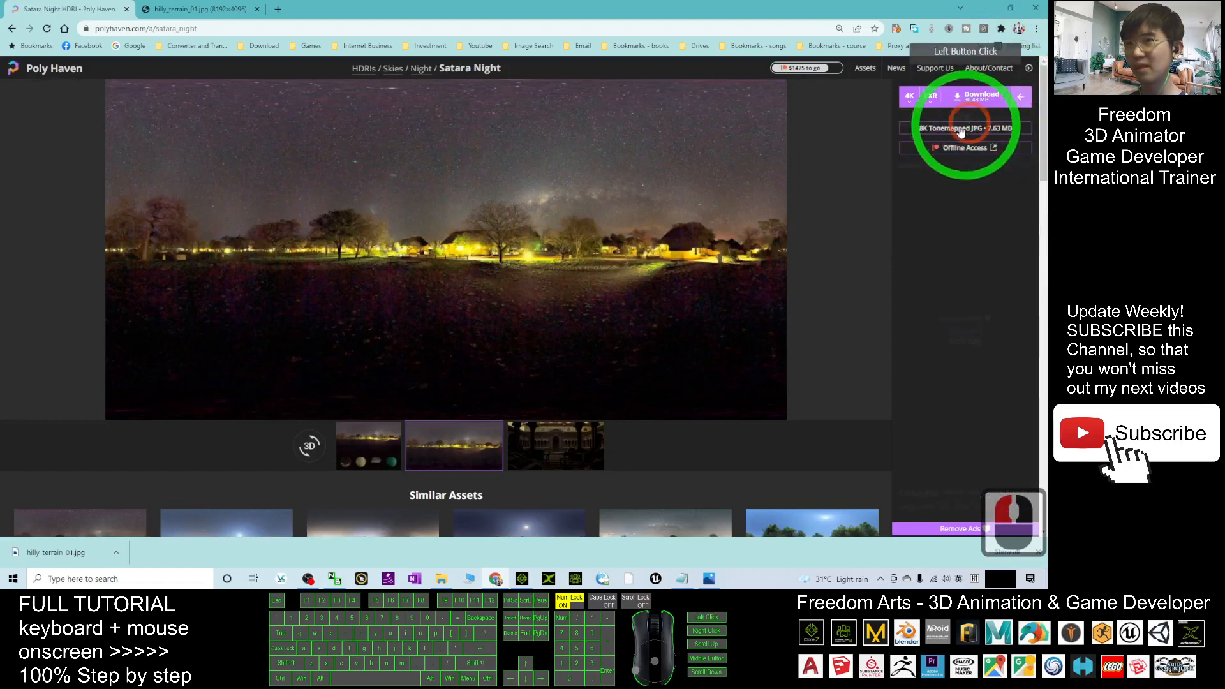
- View Satara Night as an 8K tonemapped JPG and choose Save image as
left_click(964, 128)
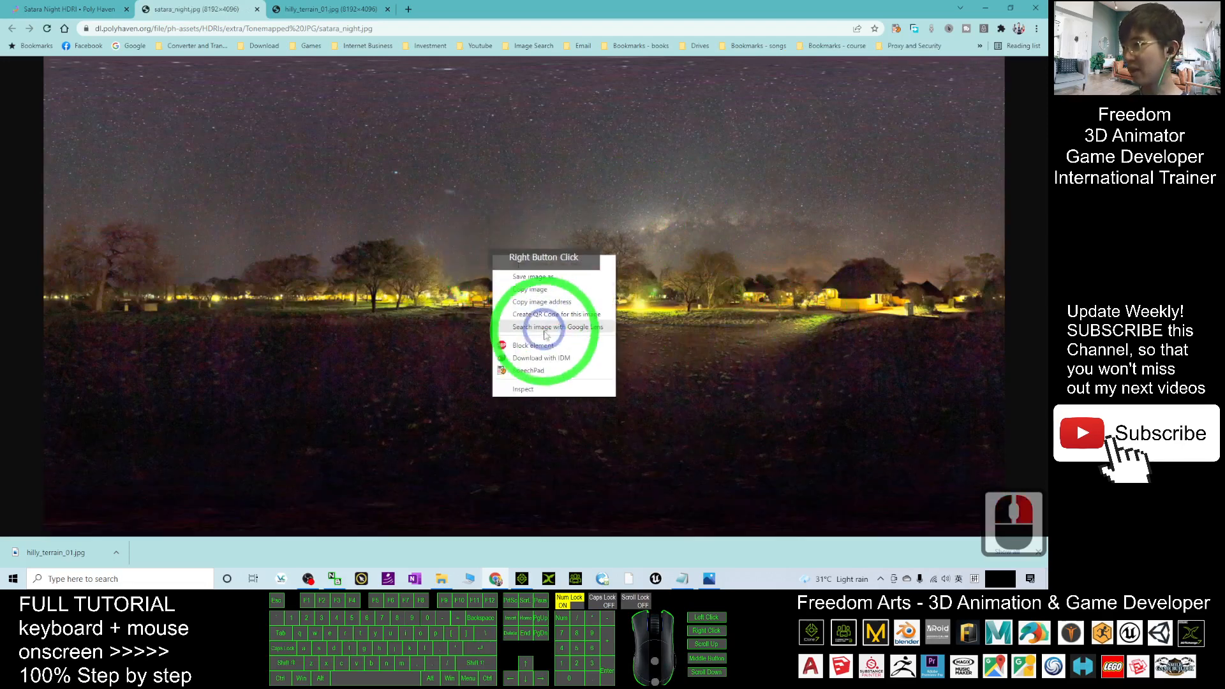
left_click(531, 277)
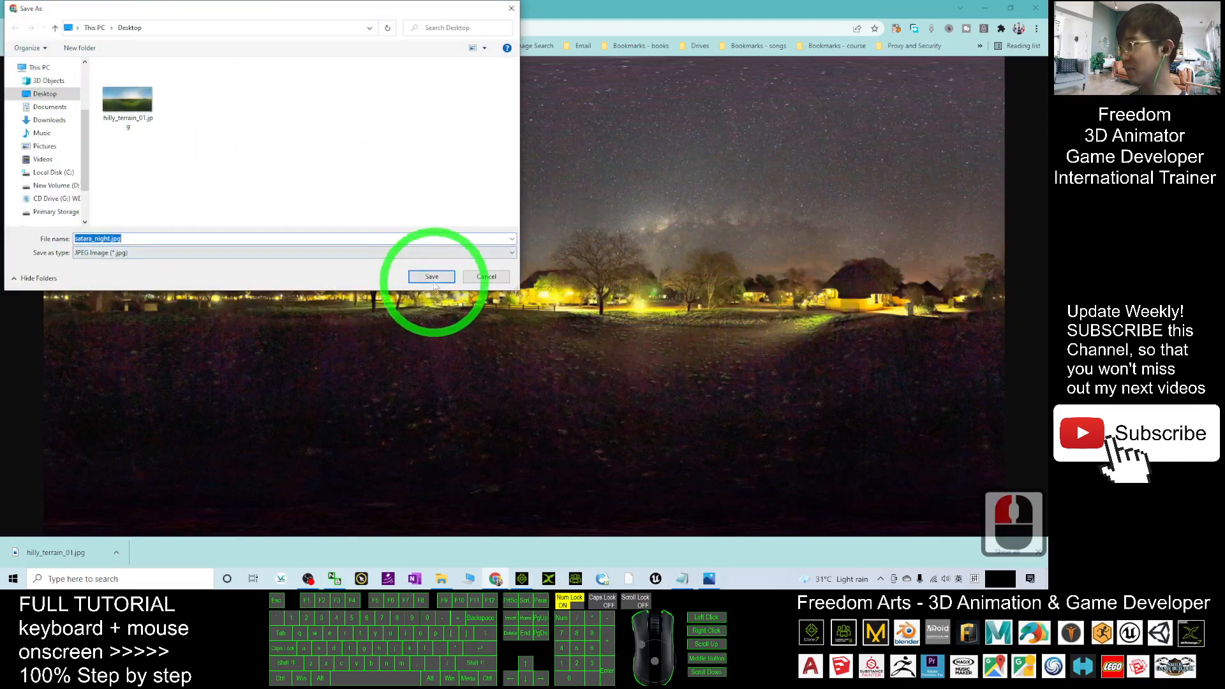
- Save satara_night.jpg to the Desktop for loading into the sky's diffuse channel
left_click(430, 277)
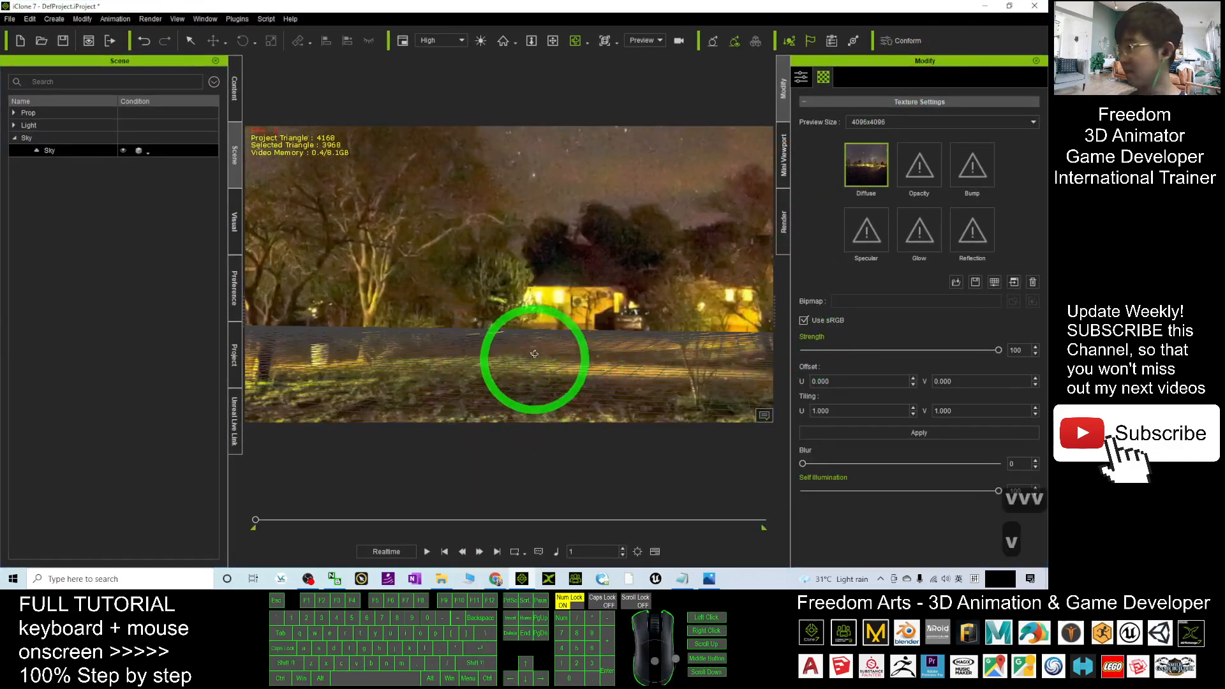
- Add a Plane and Shadow Catcher from the Create menu and inspect the plane's material
left_click(54, 19)
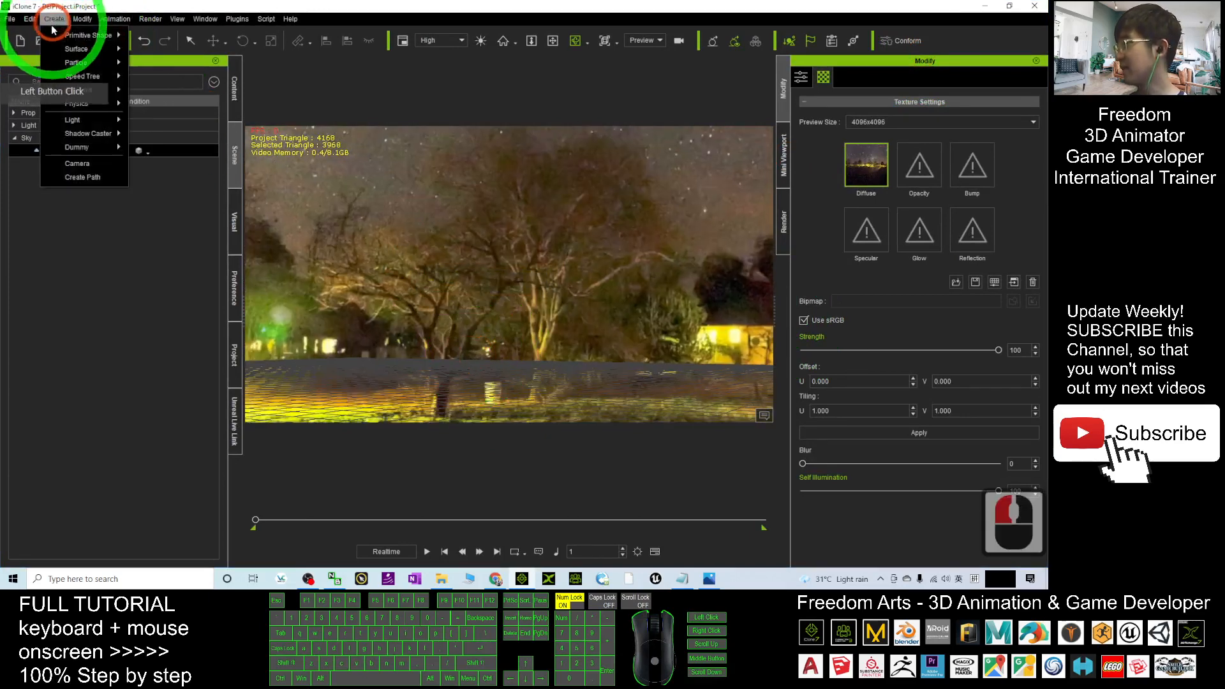
mouse_move(76, 48)
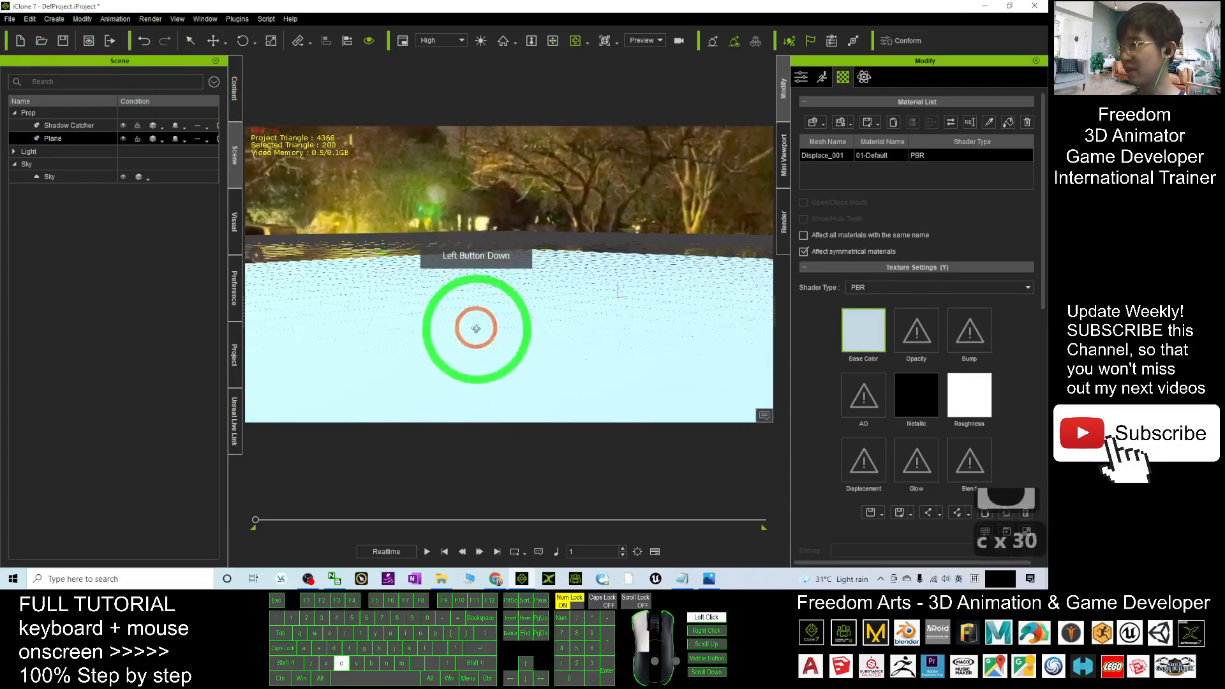
double_click(593, 316)
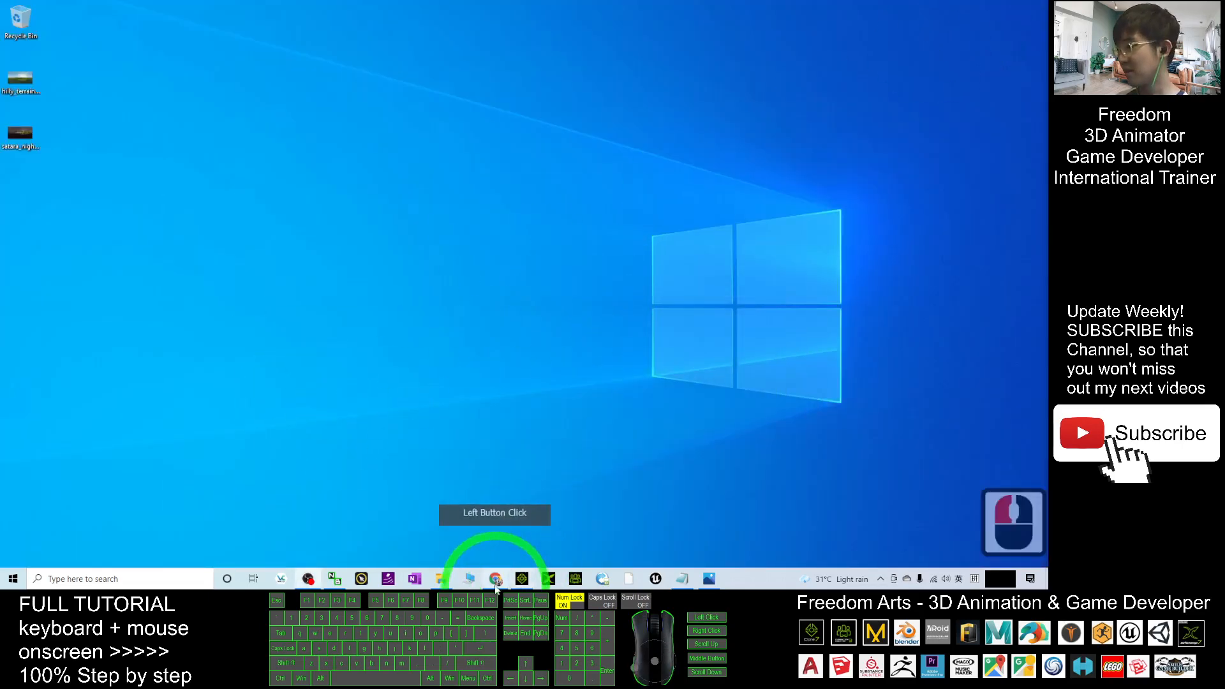
- Browse Poly Haven's night and sunrise-sunset HDRI lists, then reselect Sky in the iClone scene tree
left_click(495, 578)
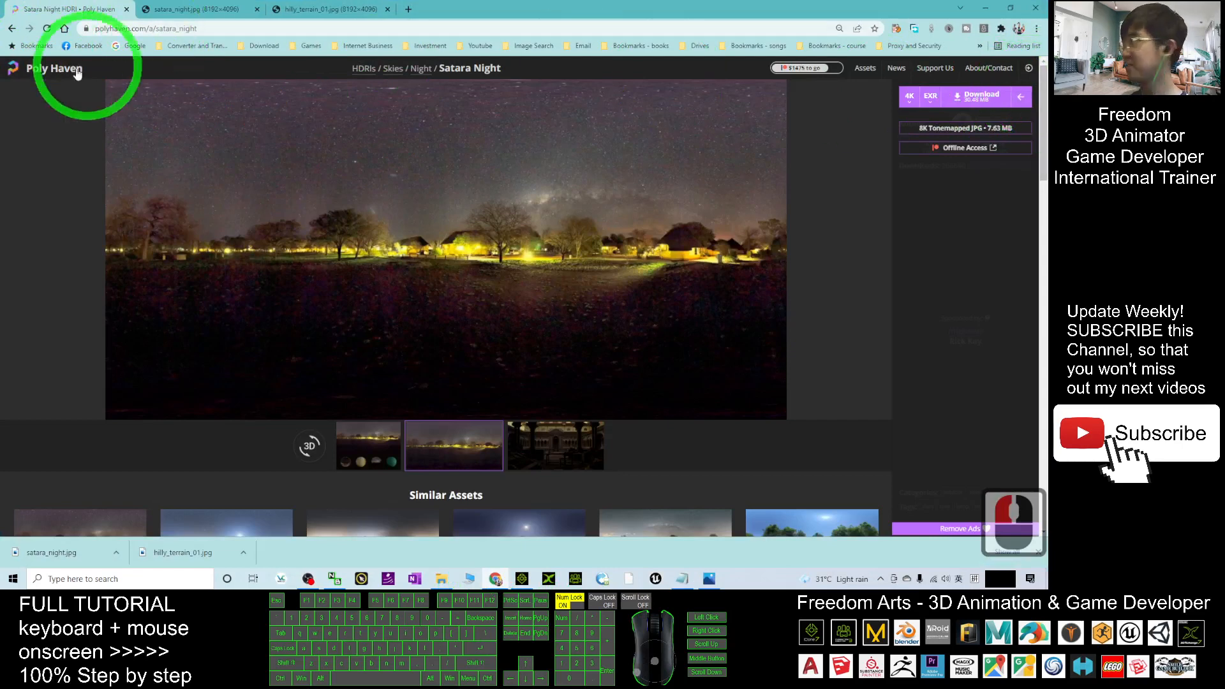
left_click(420, 68)
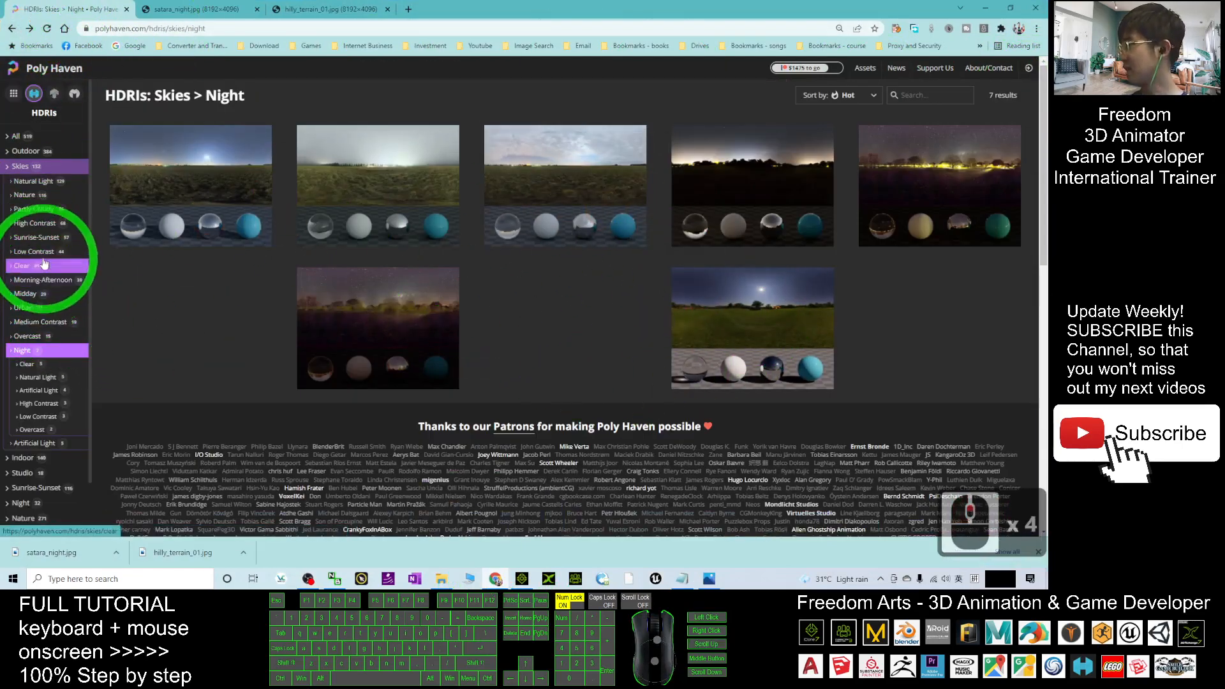
left_click(36, 238)
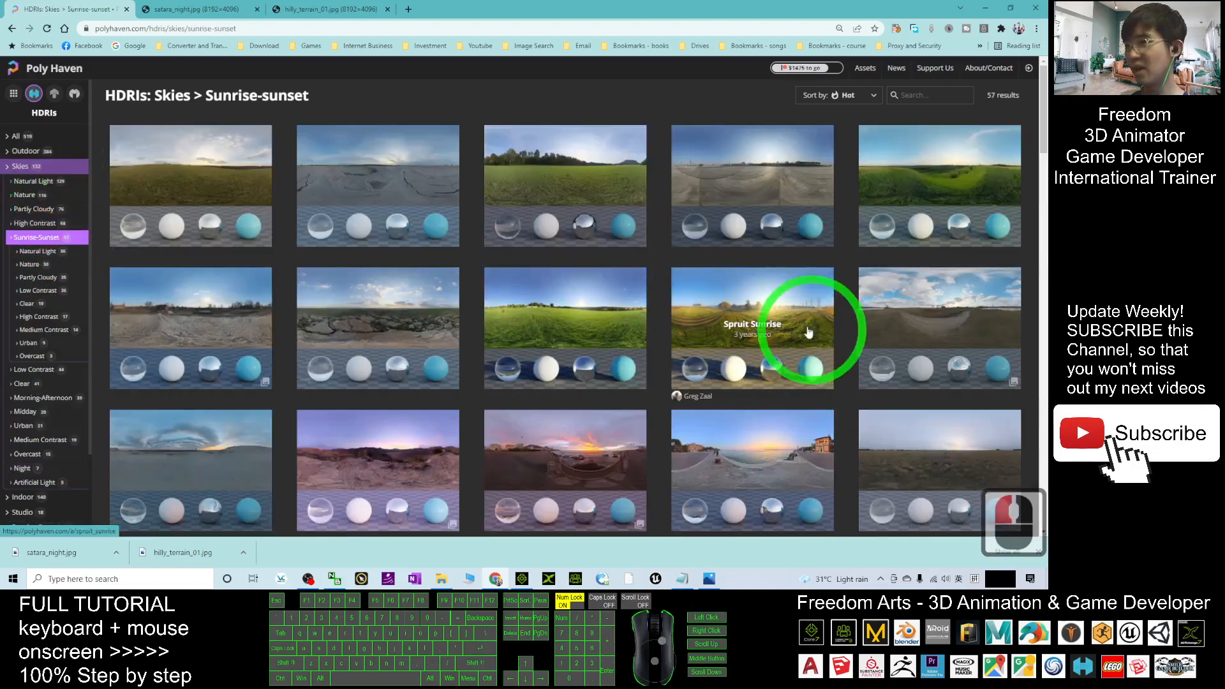
mouse_move(781, 461)
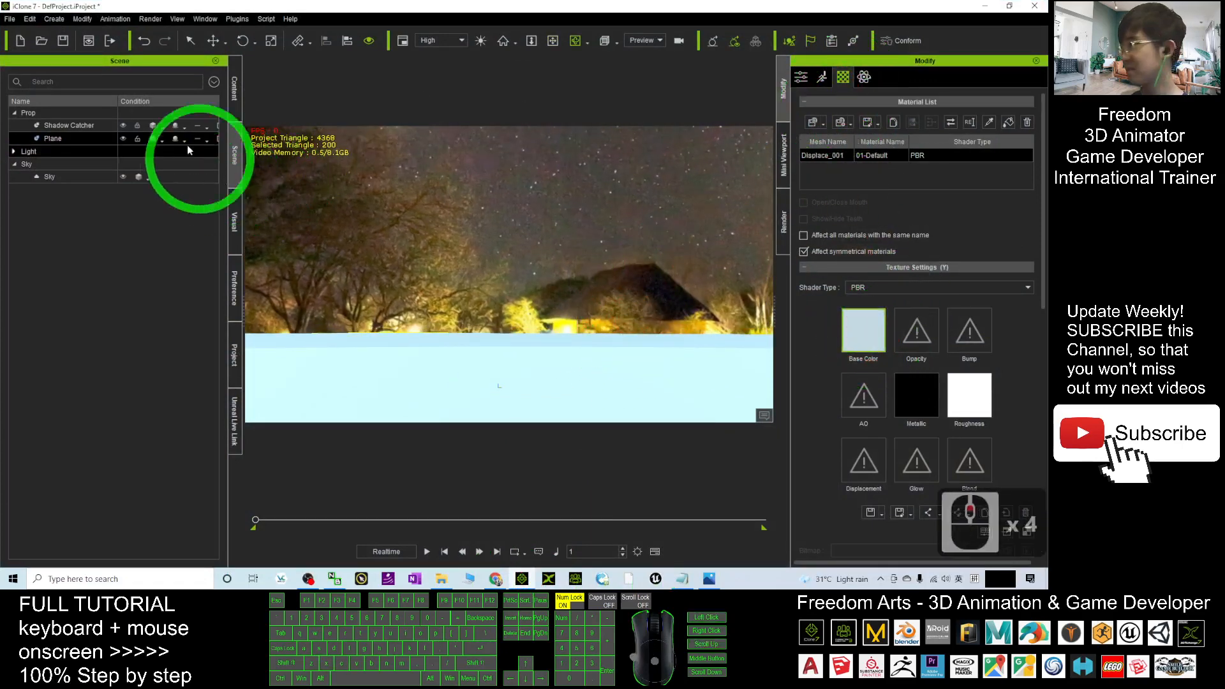
left_click(820, 77)
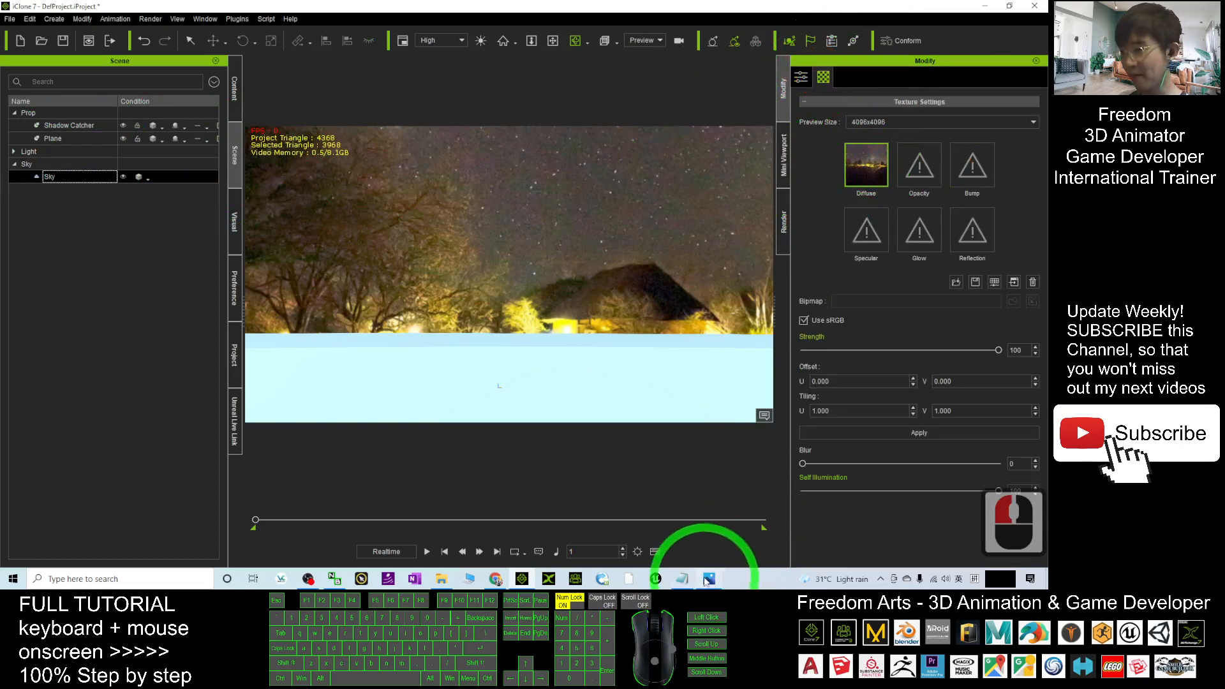
- Show the '500+ Free Sky to iClone 7.9' cover image in Windows Photos
left_click(681, 579)
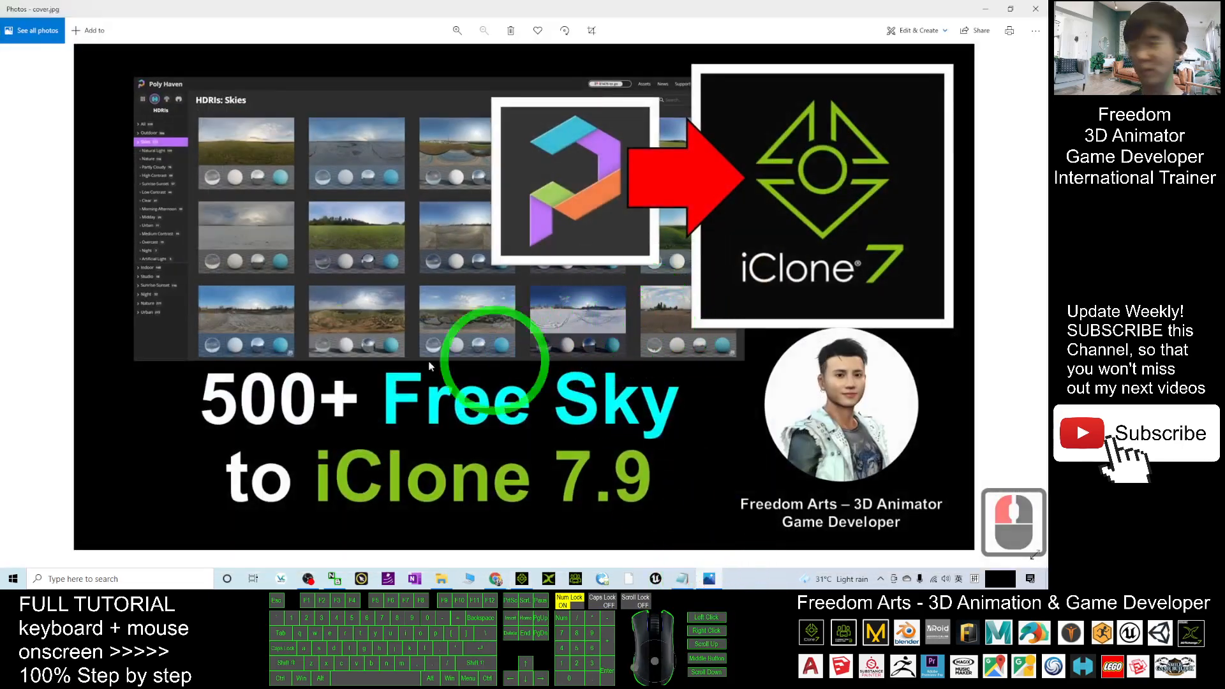
mouse_move(778, 402)
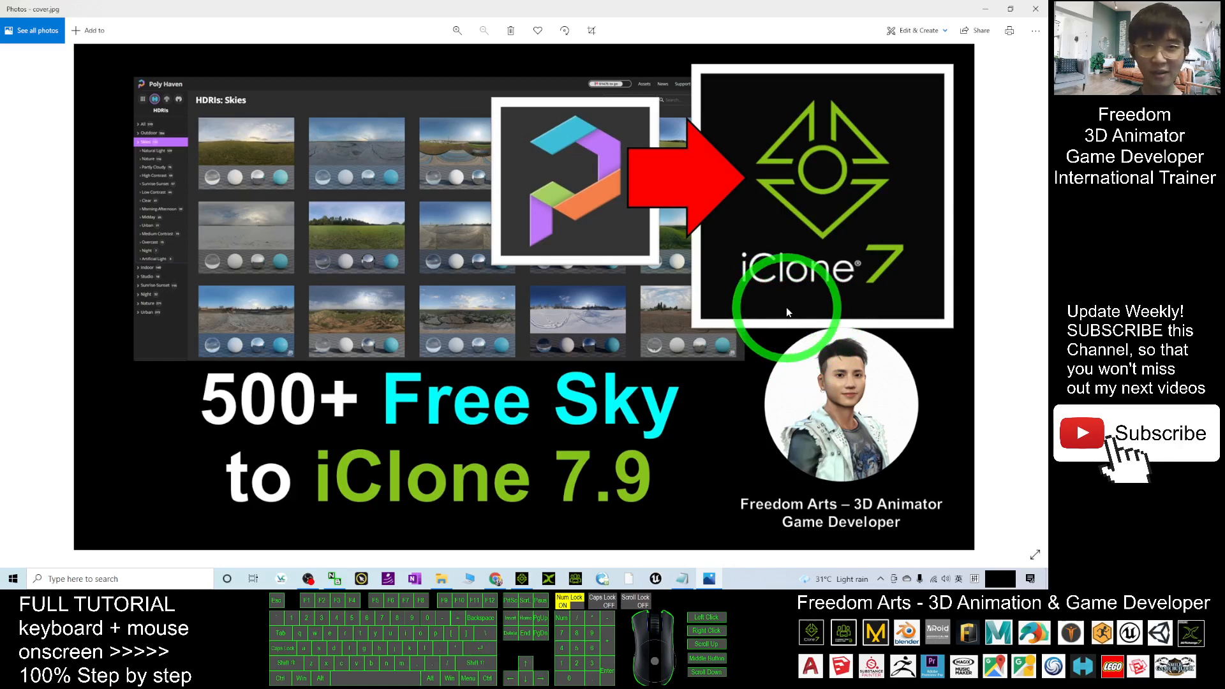
mouse_move(729, 361)
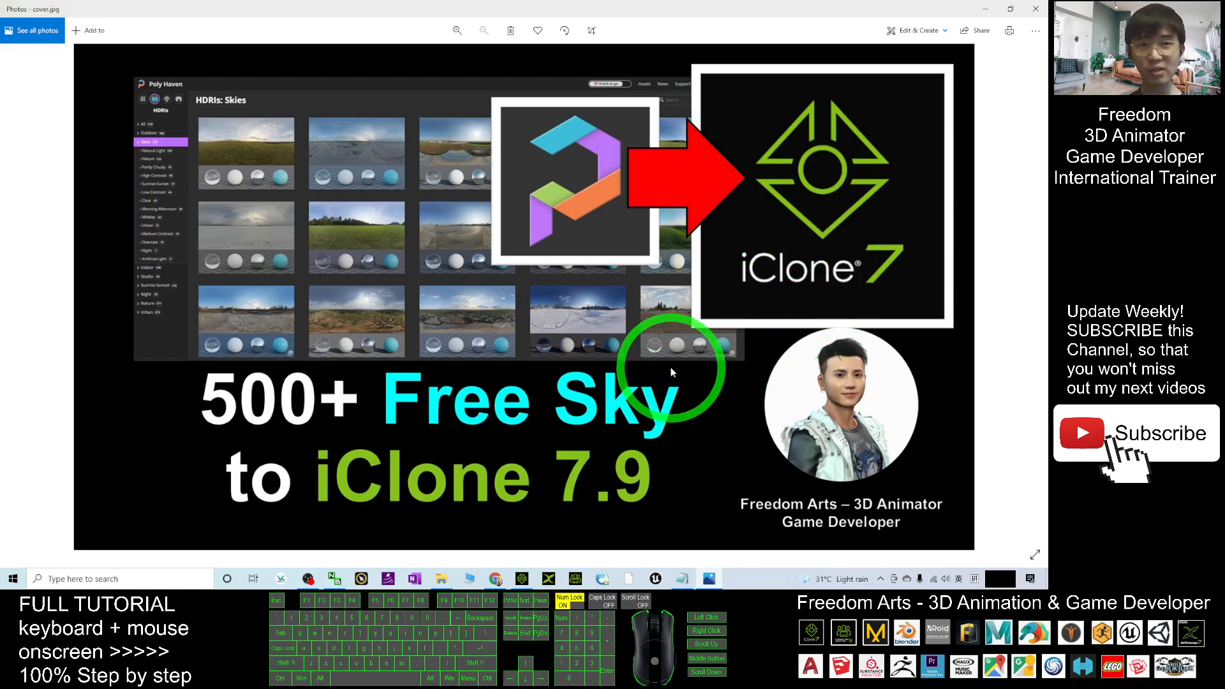
mouse_move(648, 368)
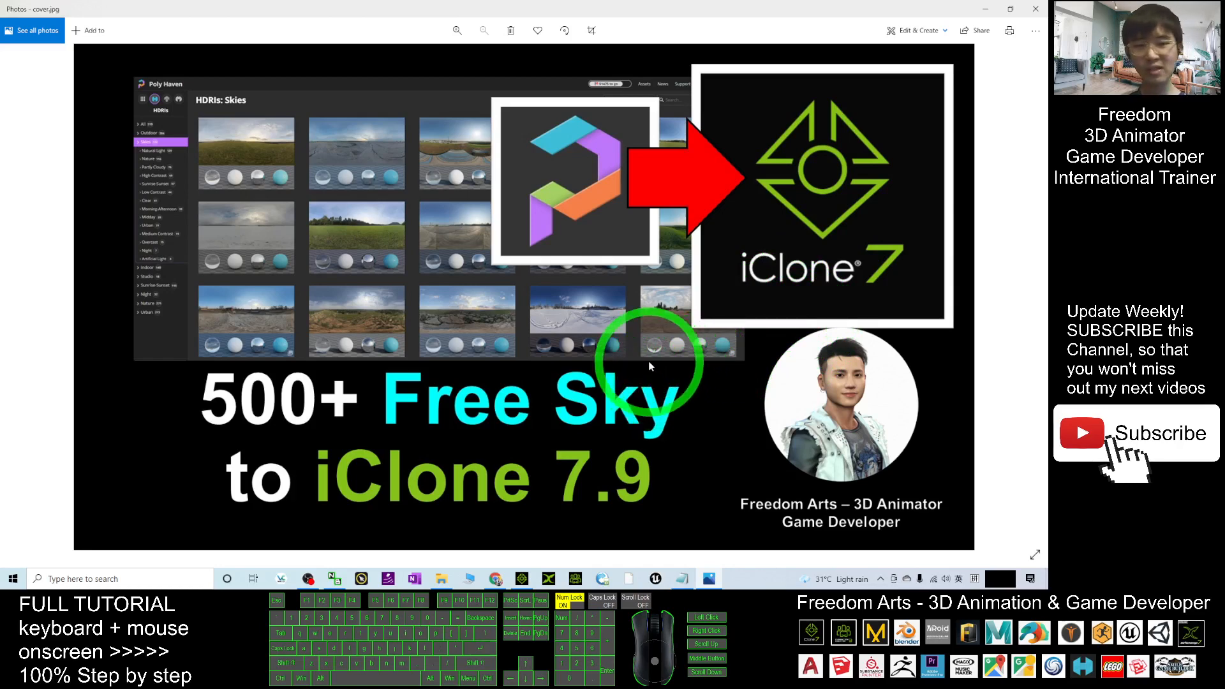
mouse_move(656, 375)
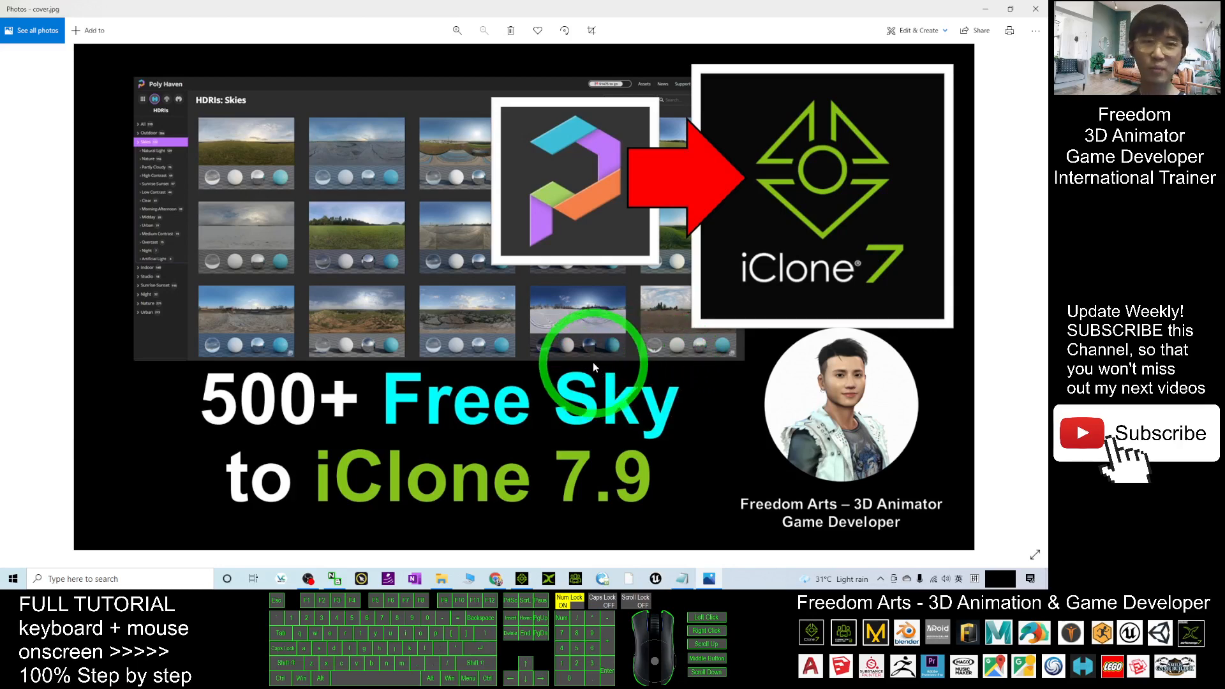
mouse_move(735, 438)
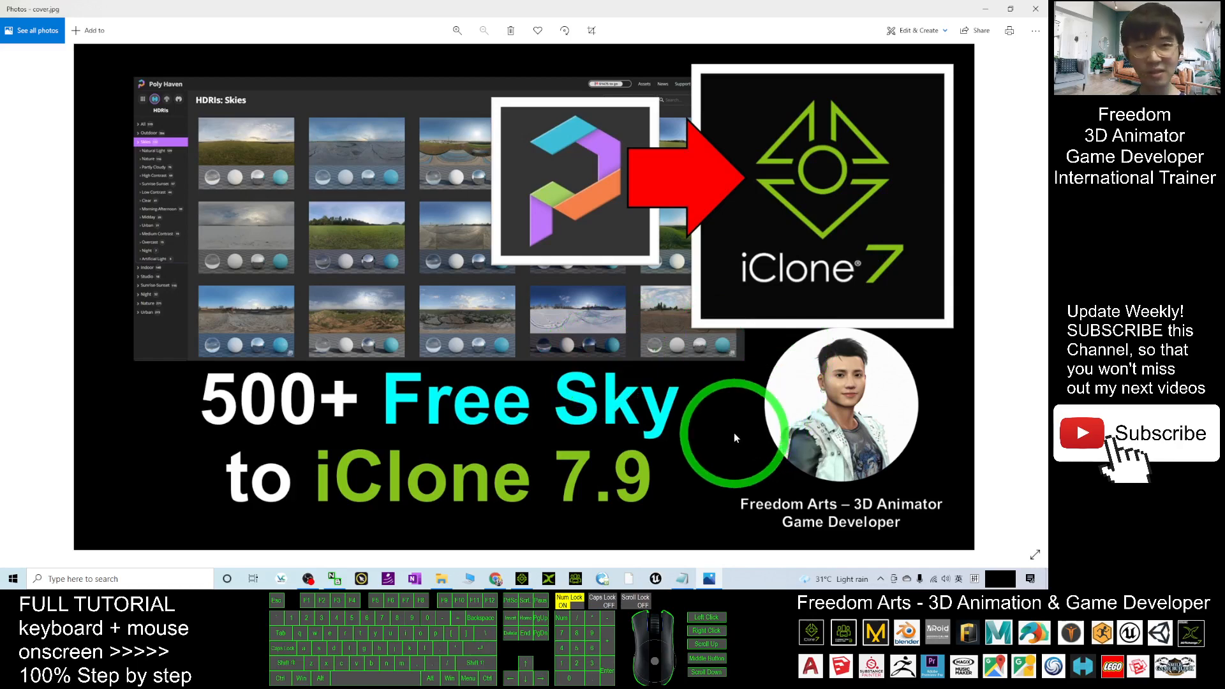